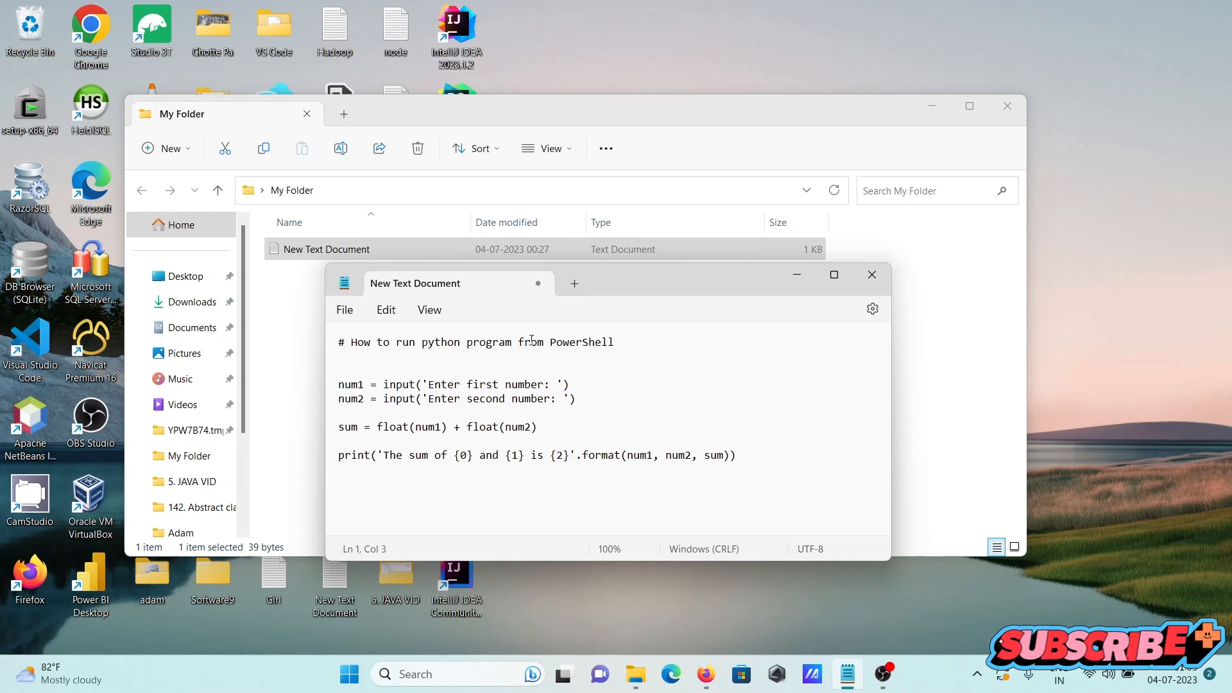
mouse_move(638, 342)
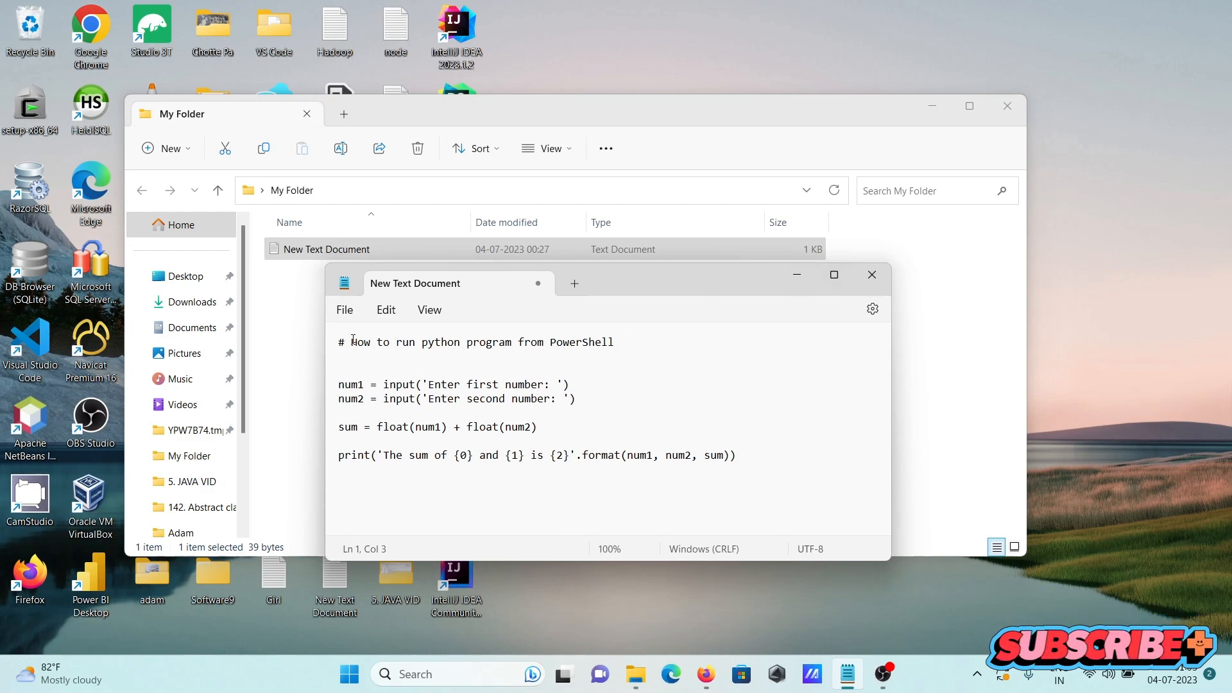
Save the Notepad script under the file name sum.py in My Folder.
left_click(344, 310)
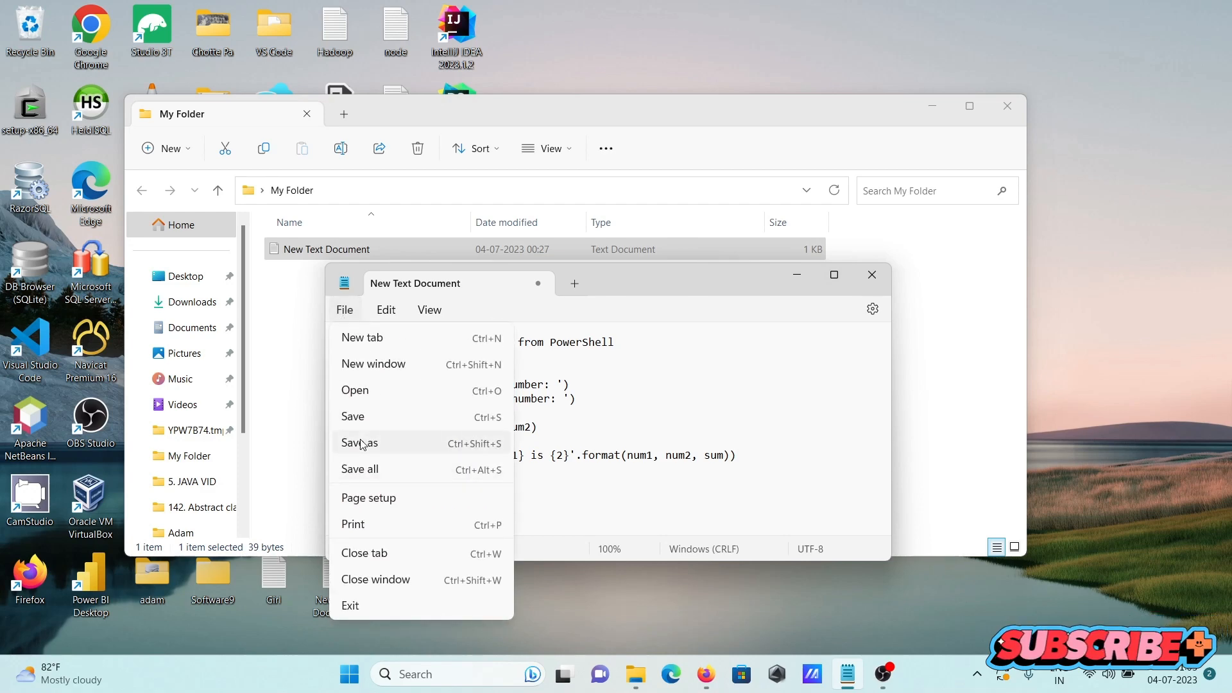
left_click(359, 443)
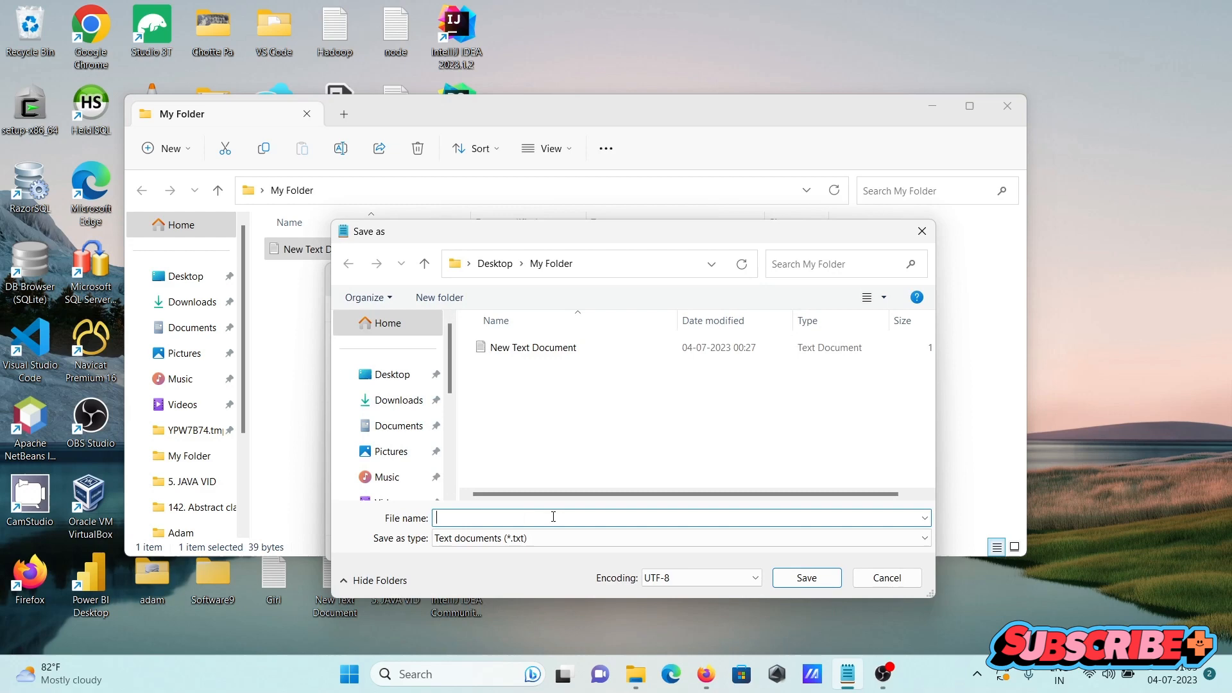
type("sum.")
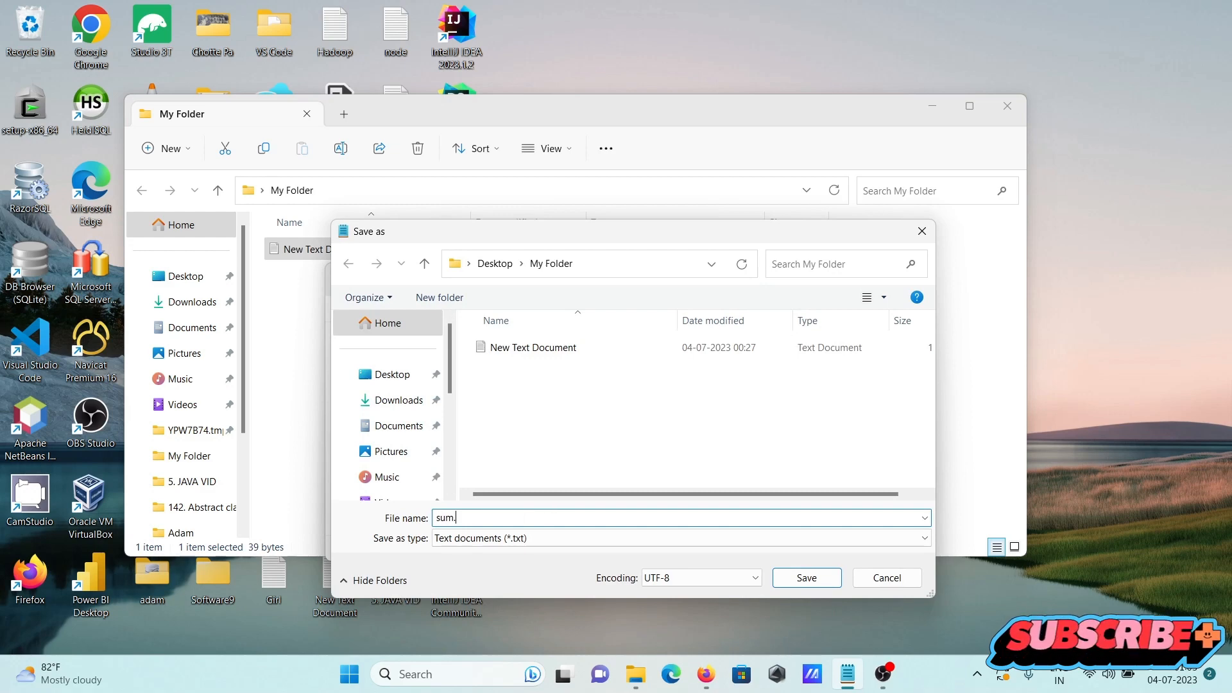
left_click(806, 578)
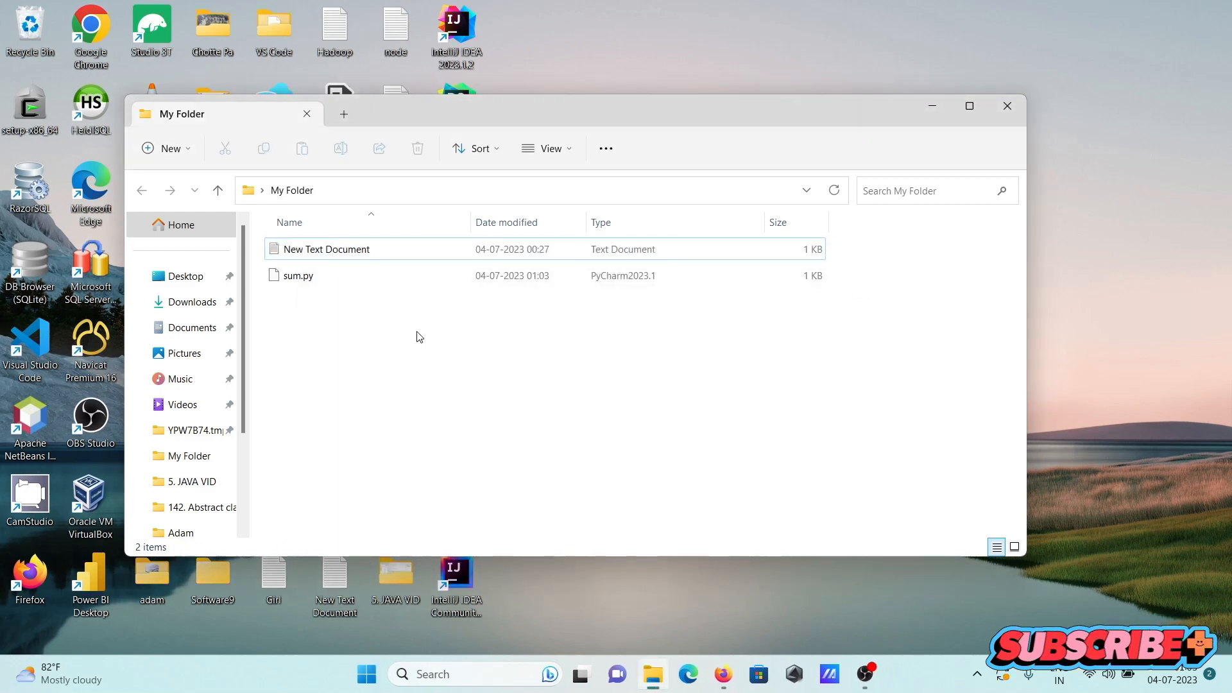
Open a PowerShell 7 window in My Folder from the folder's extended context menu.
right_click(420, 336)
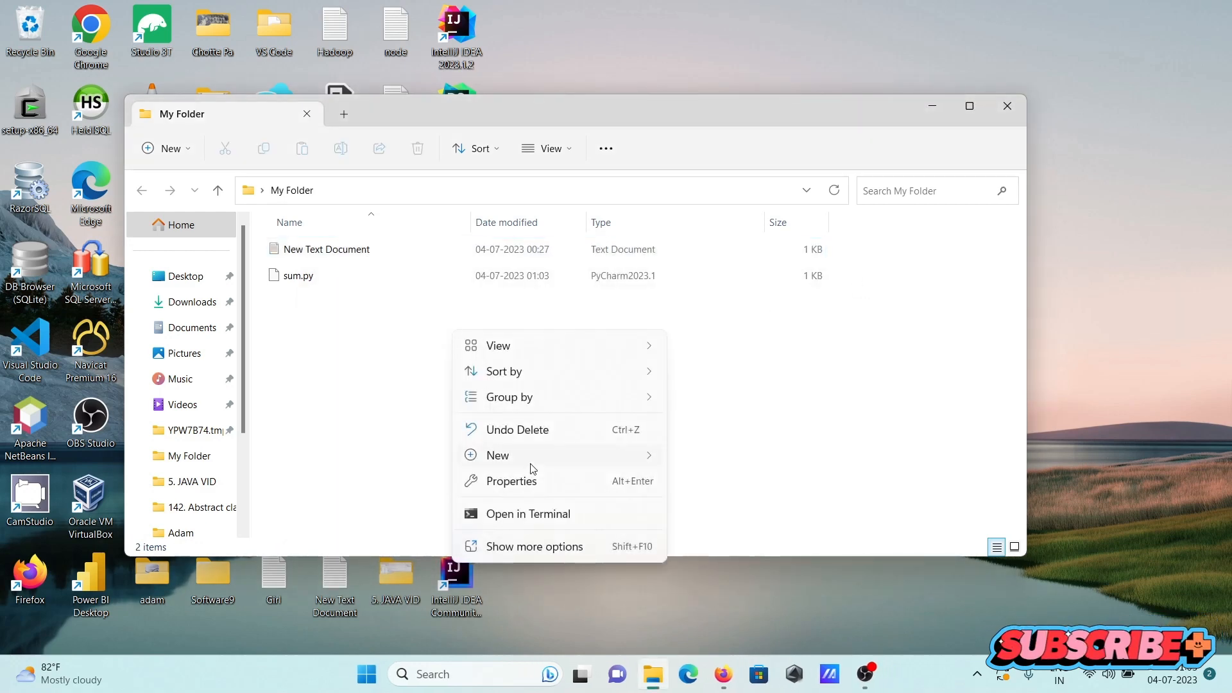
left_click(534, 546)
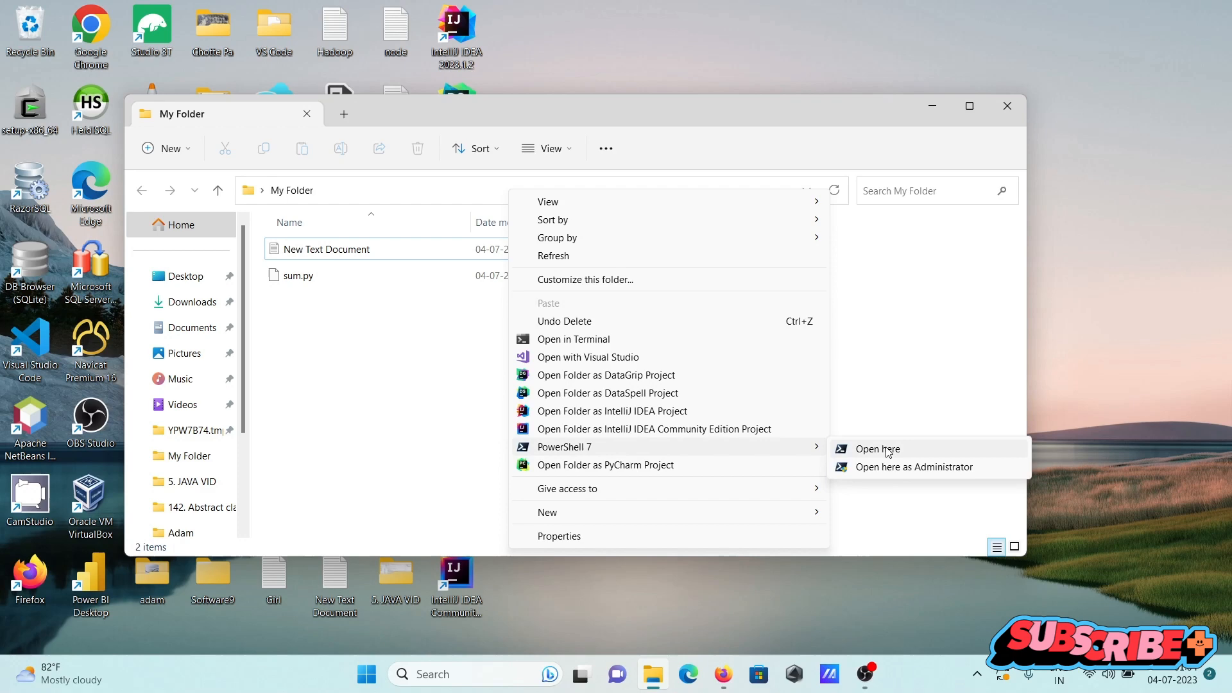
mouse_move(901, 454)
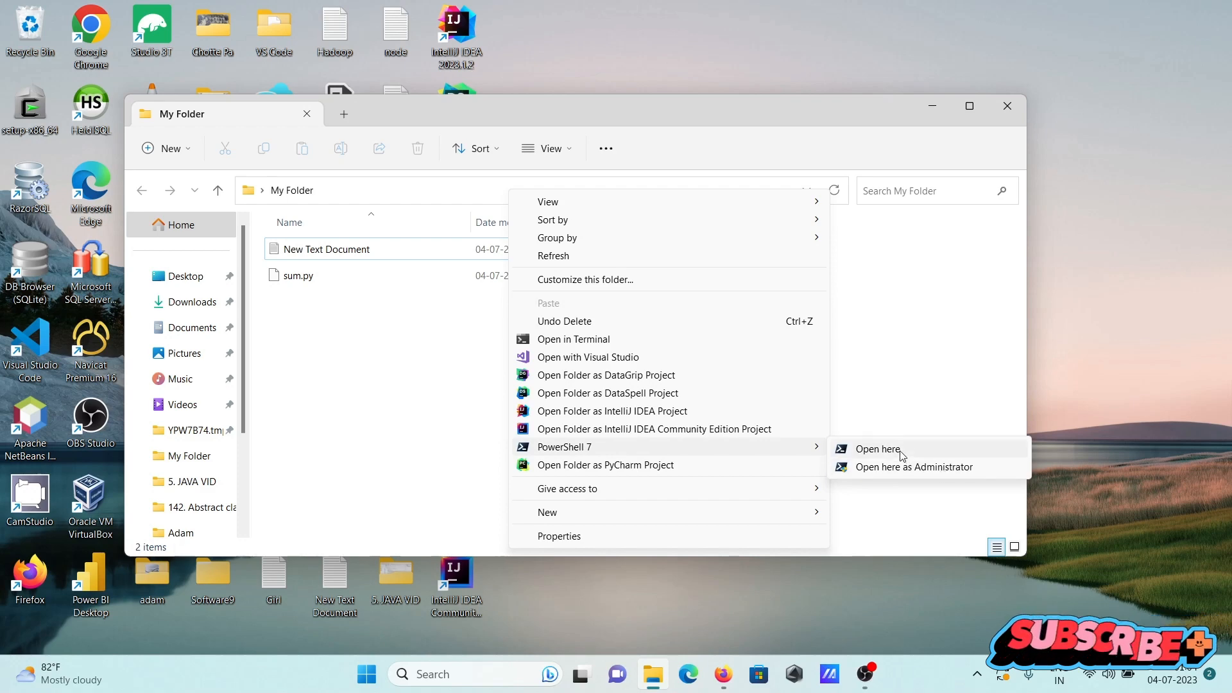
left_click(877, 449)
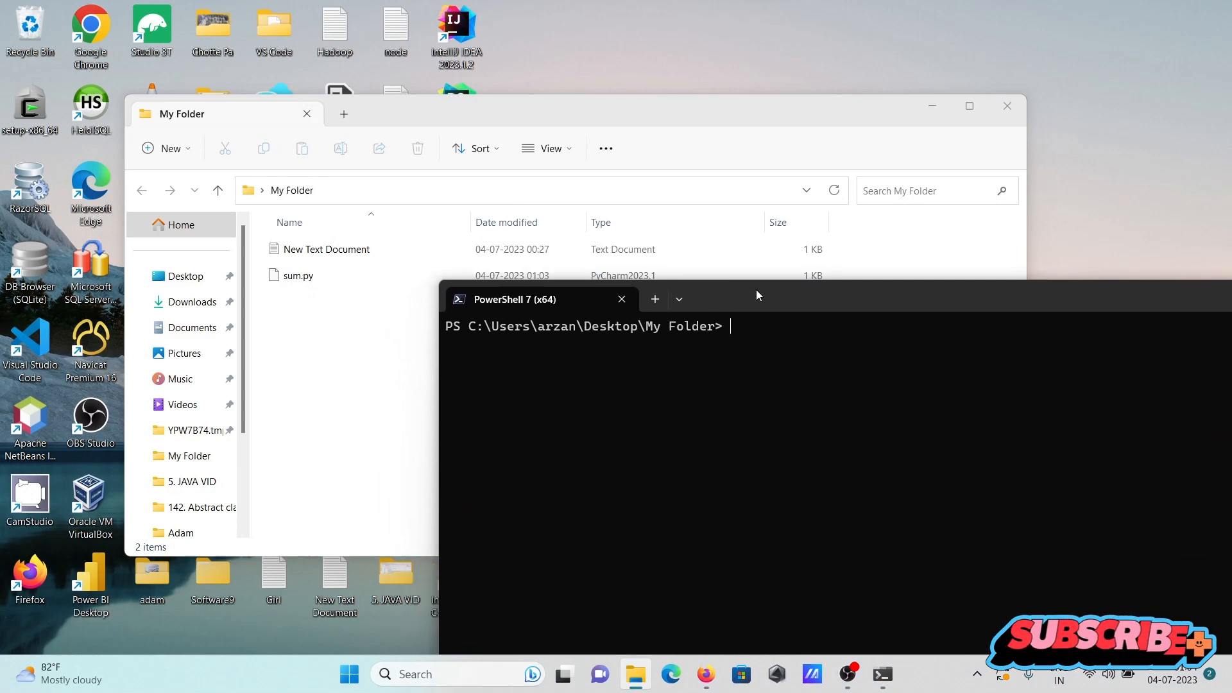
Check My Folder's full path, then launch the Python 3.11.4 shell from PowerShell.
left_click(444, 190)
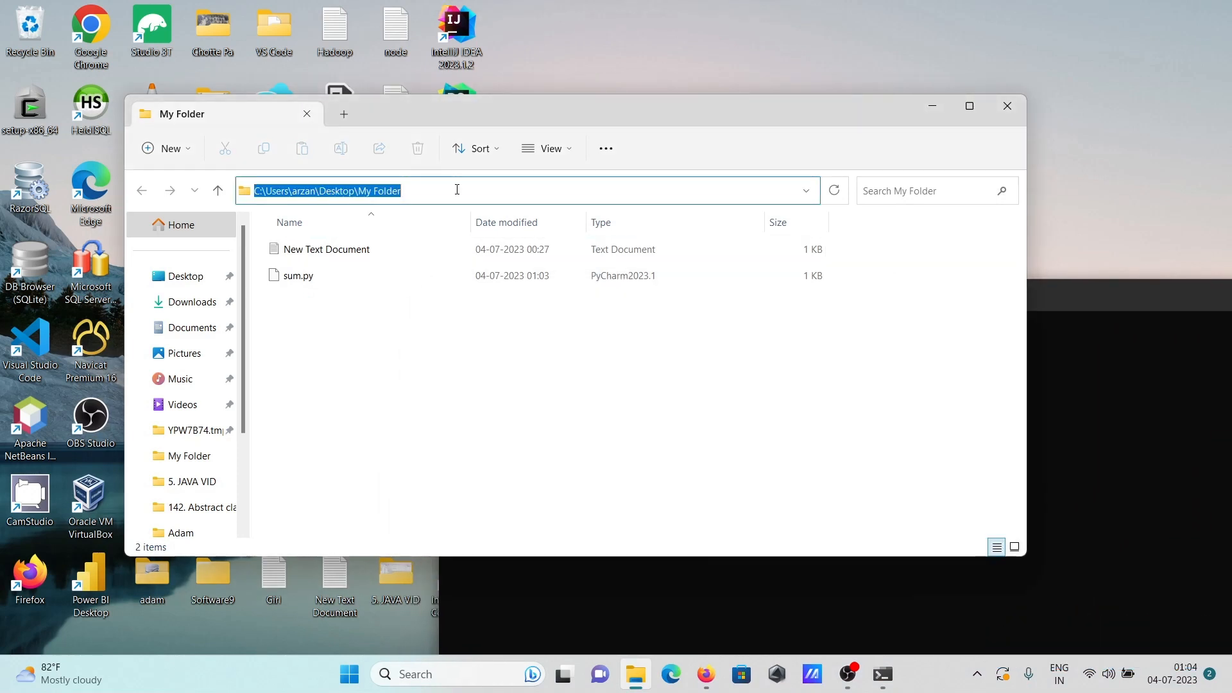
mouse_move(1111, 396)
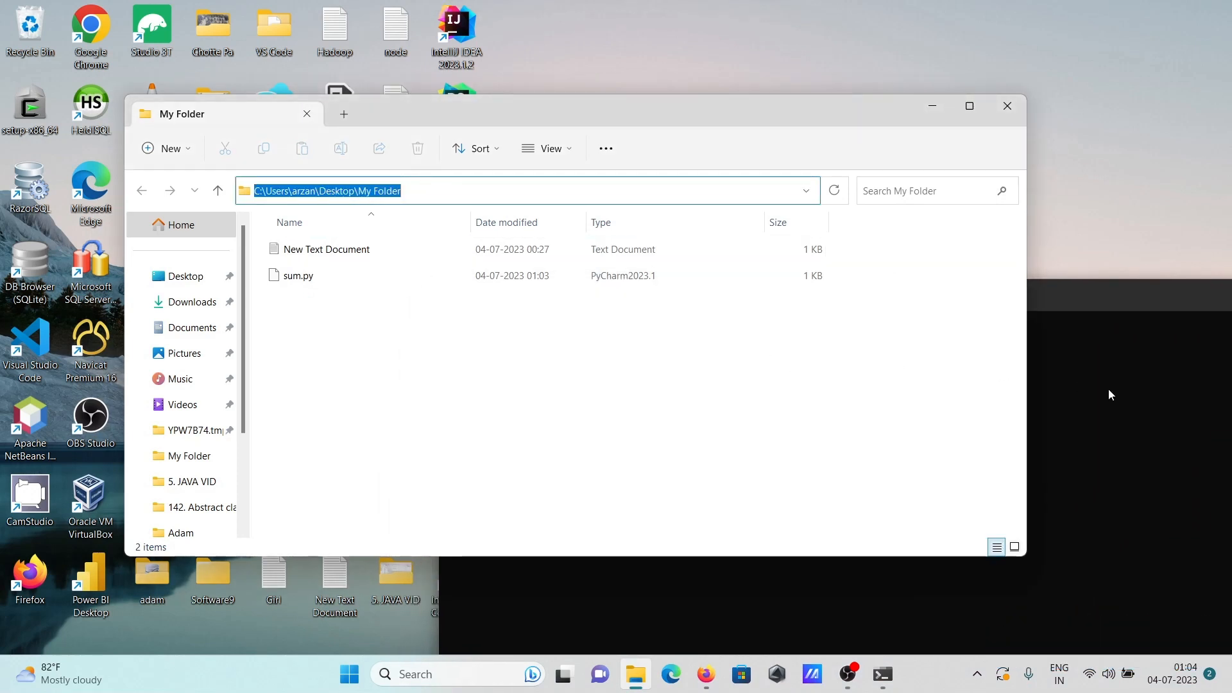
mouse_move(1115, 377)
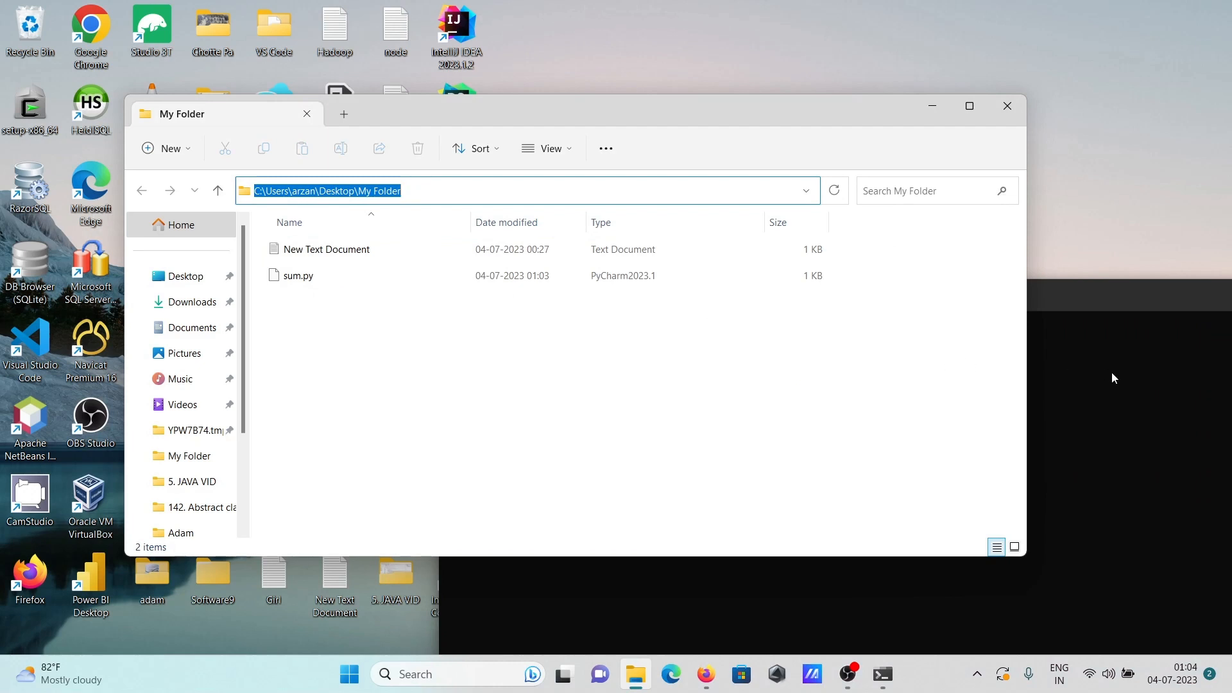
left_click(882, 674)
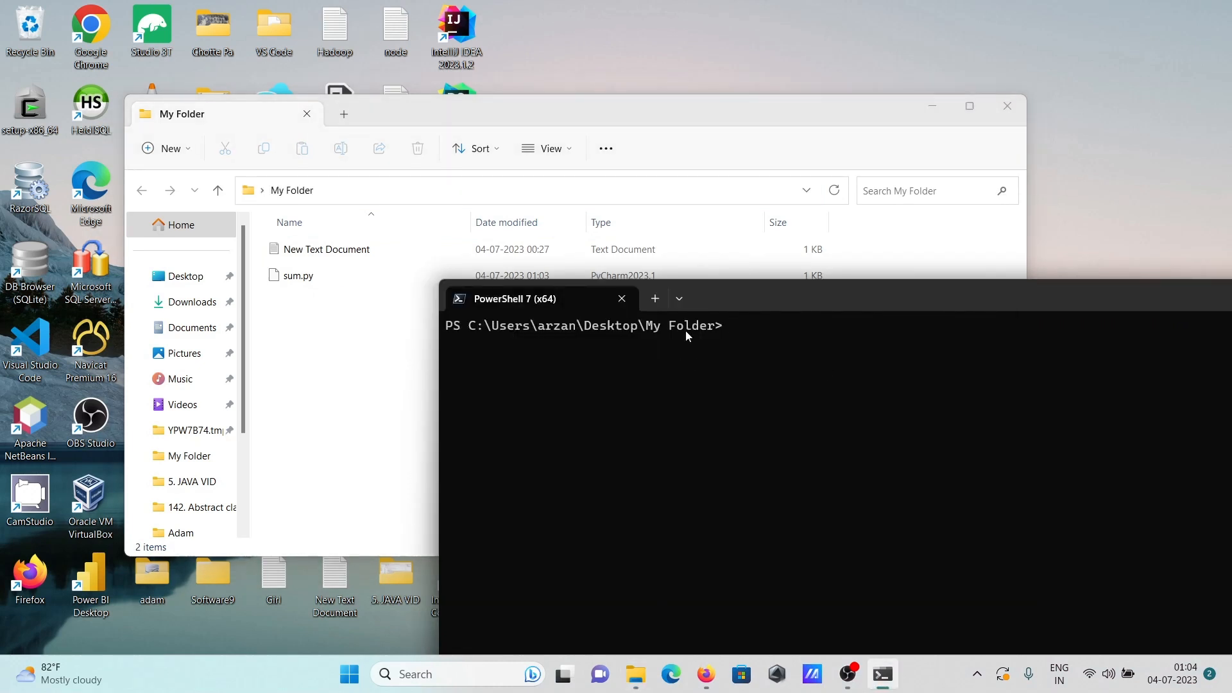
mouse_move(735, 347)
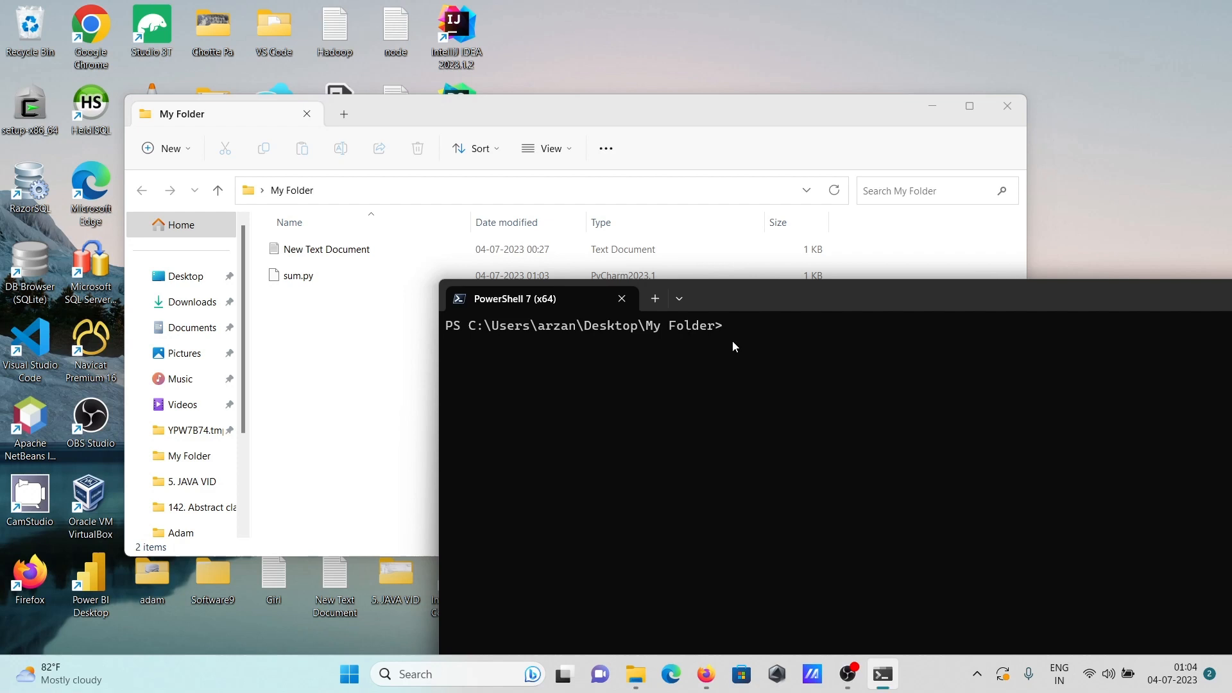
type("python abc.py")
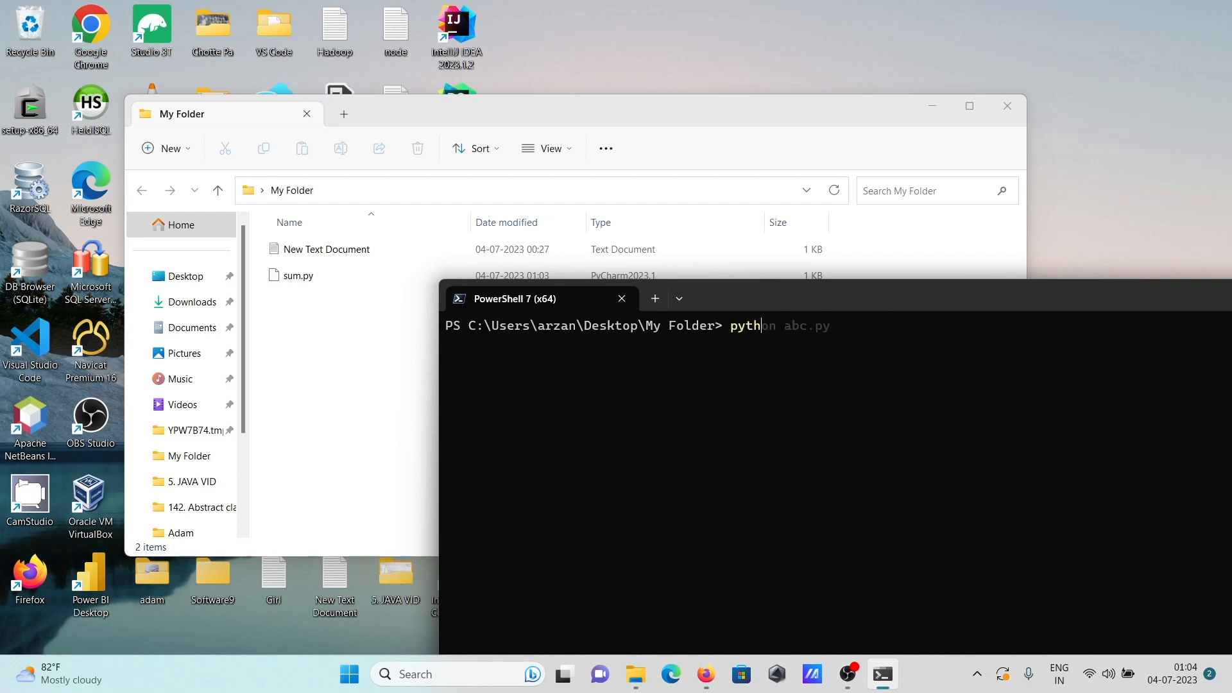
key("Enter")
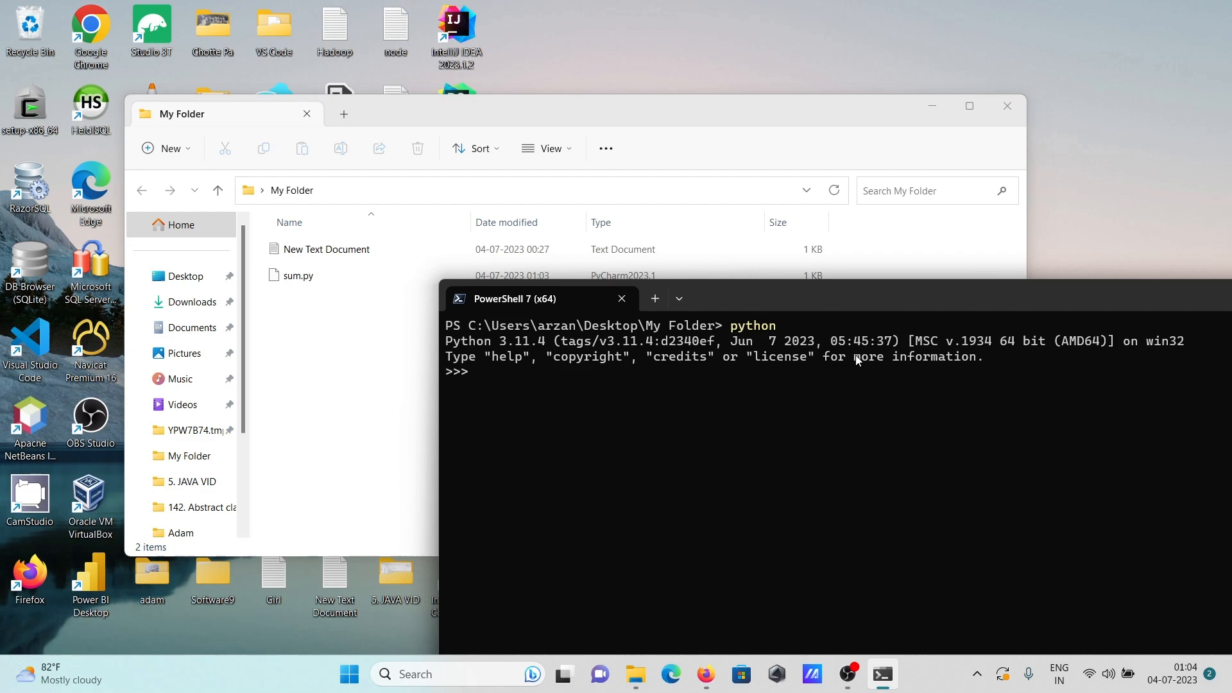
mouse_move(936, 306)
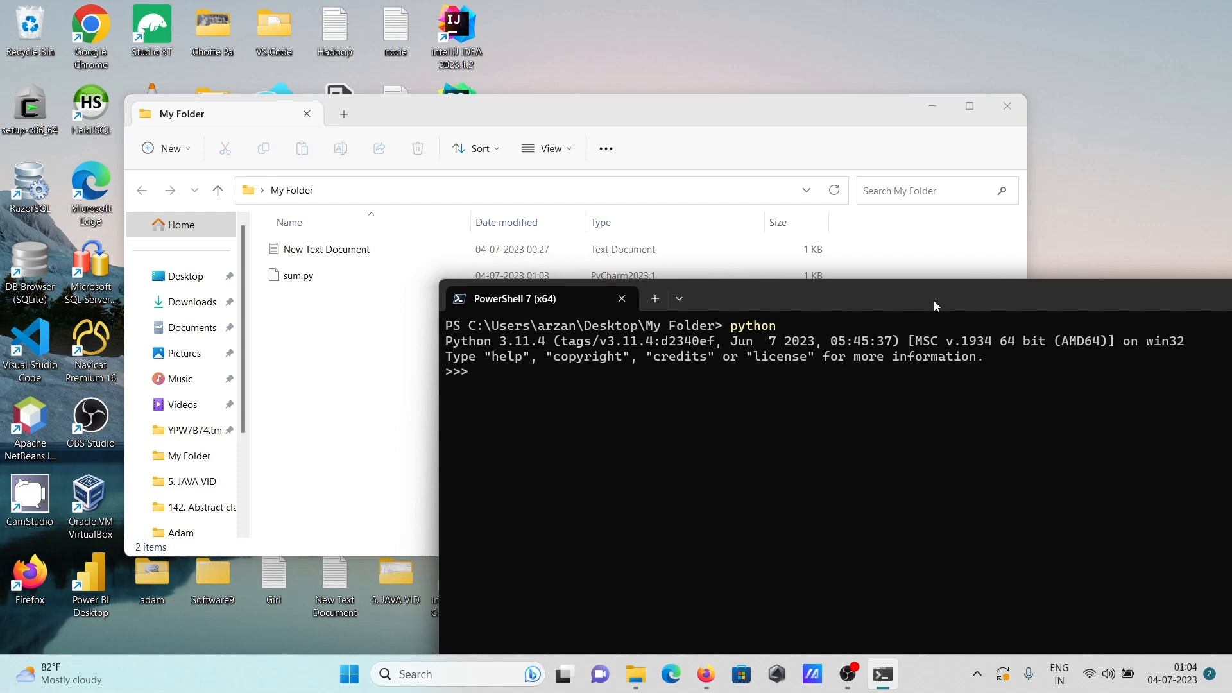
mouse_move(518, 356)
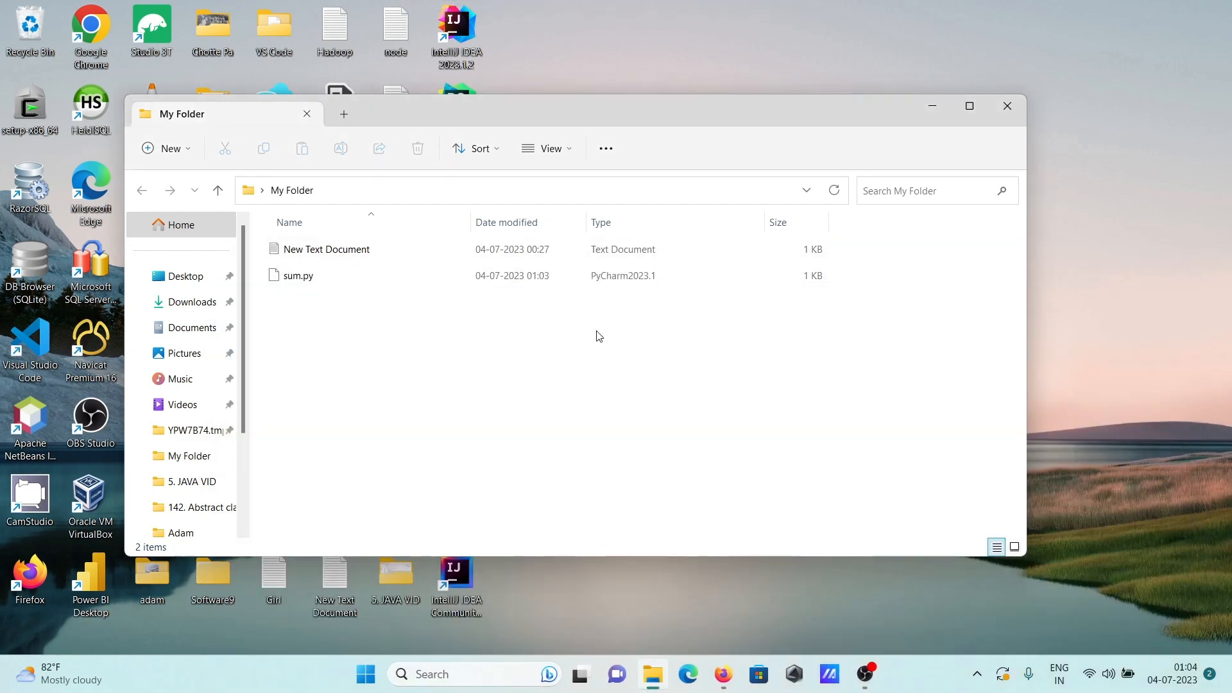
Launch a fresh PowerShell 7 window in My Folder from the extended context menu.
right_click(599, 336)
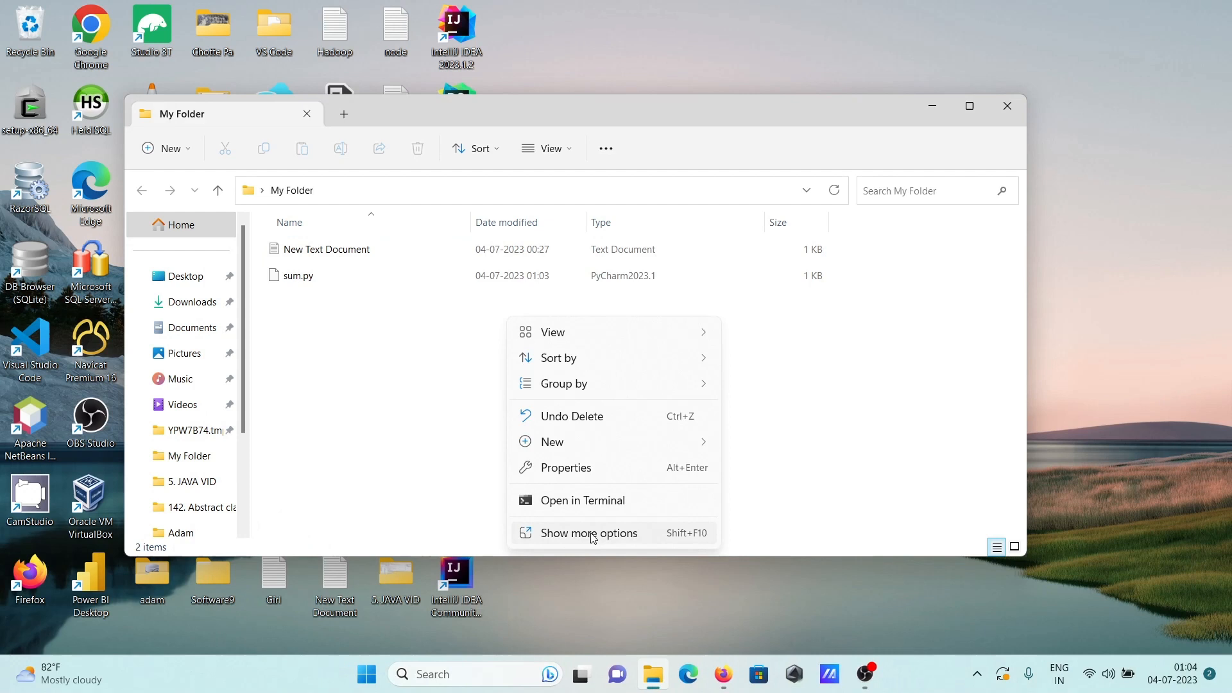
left_click(589, 532)
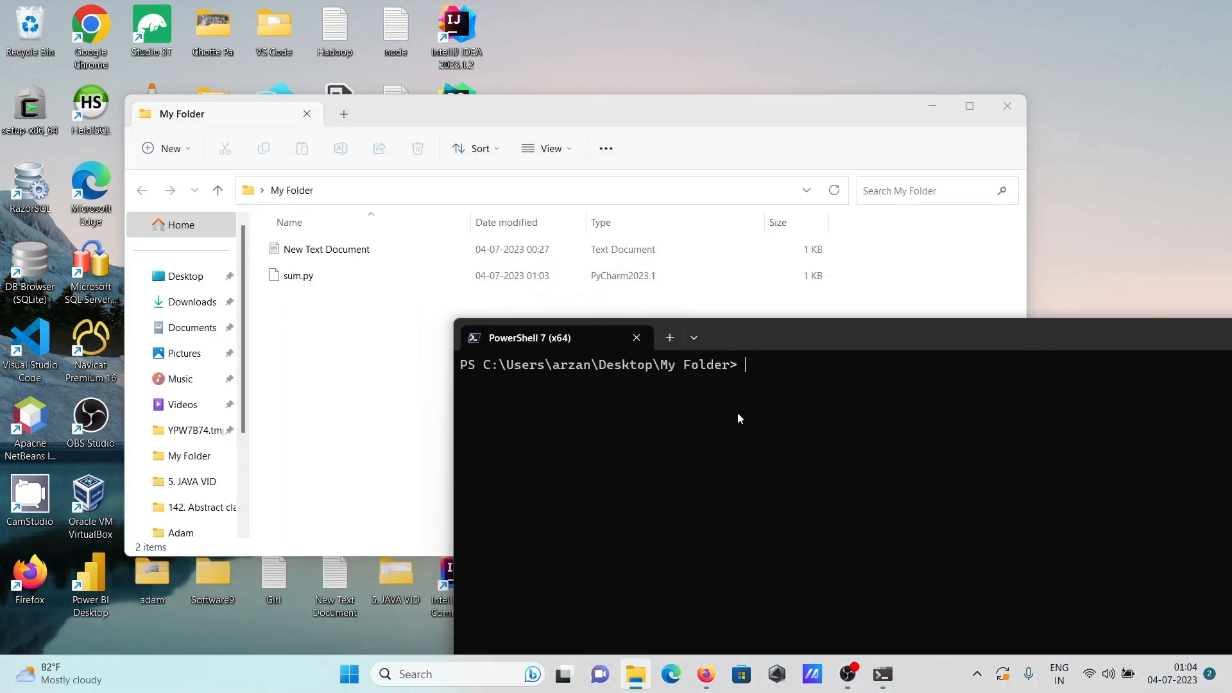
Run python sum.py with inputs 78 and 54, printing the sum 132.0.
type("python")
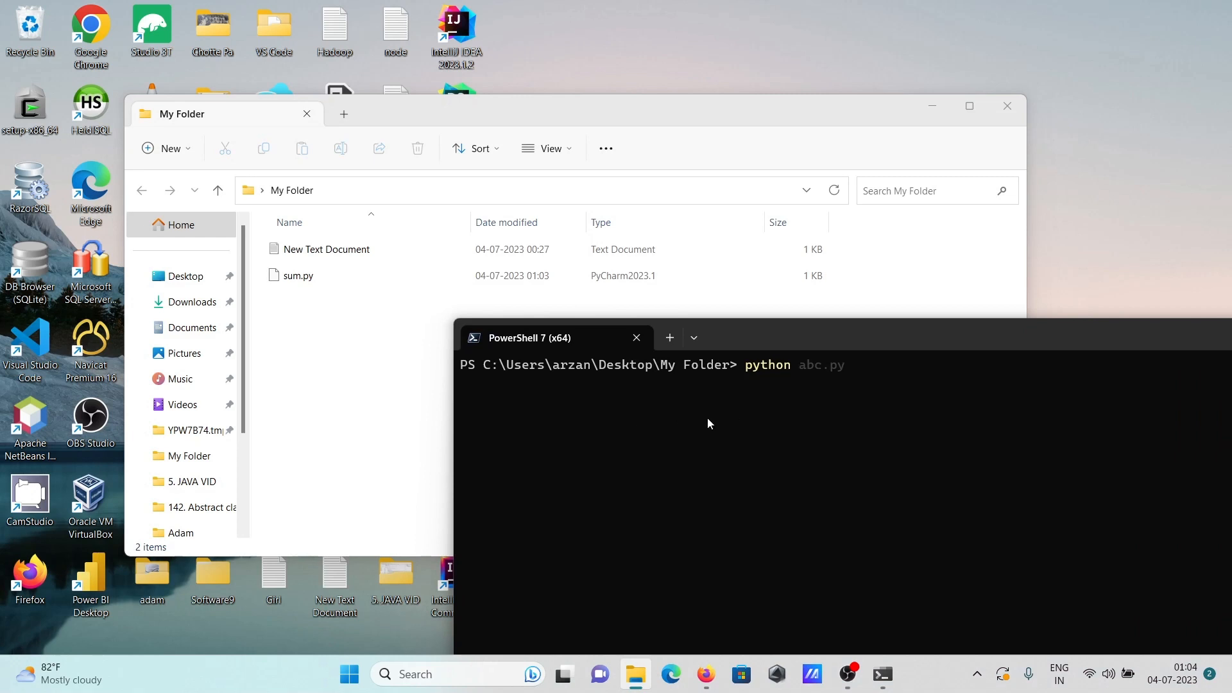
type("sum")
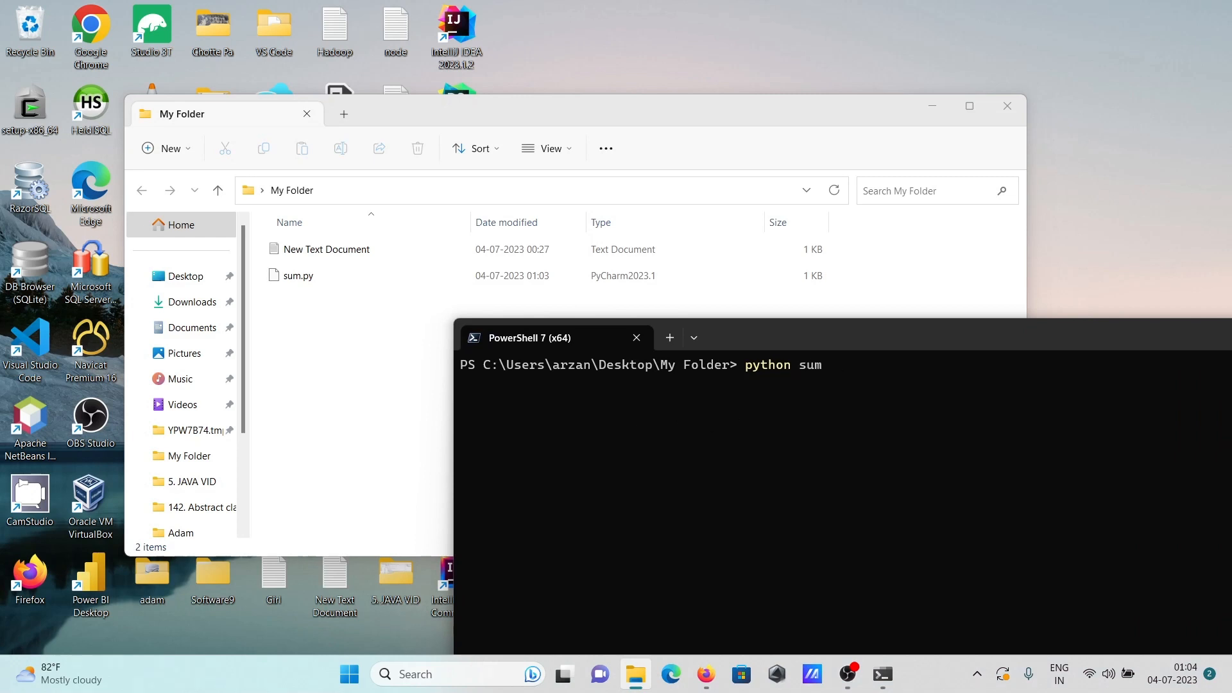
type(".py")
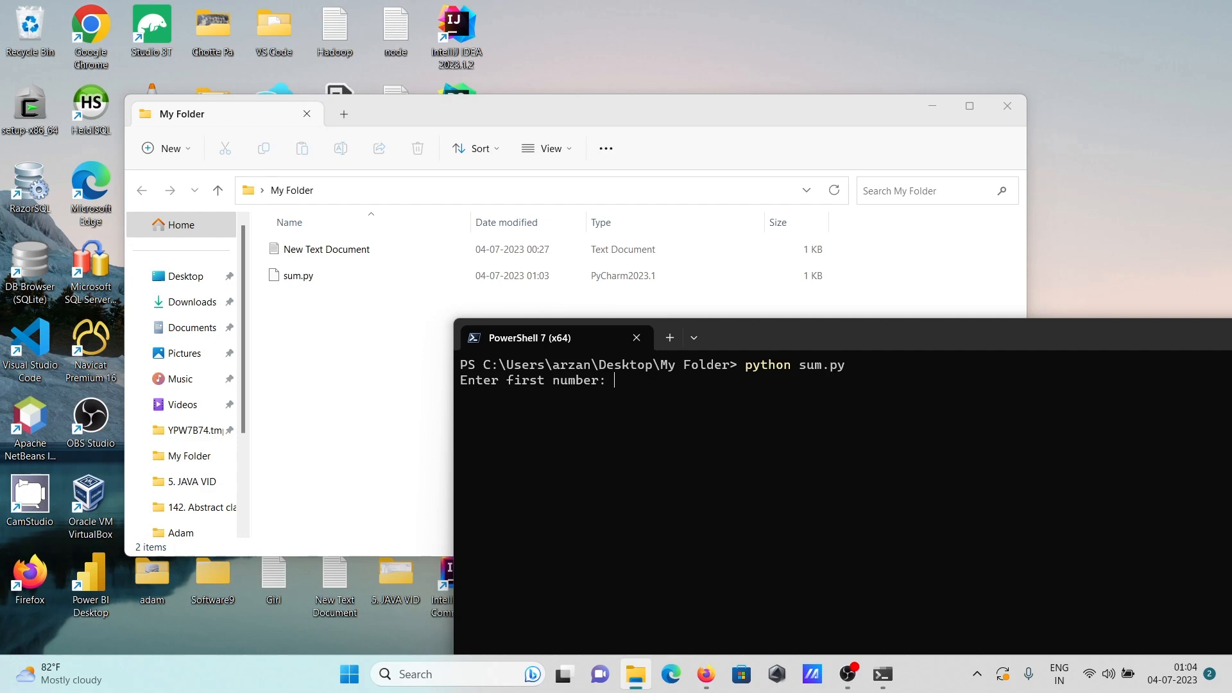
type("78")
type("54")
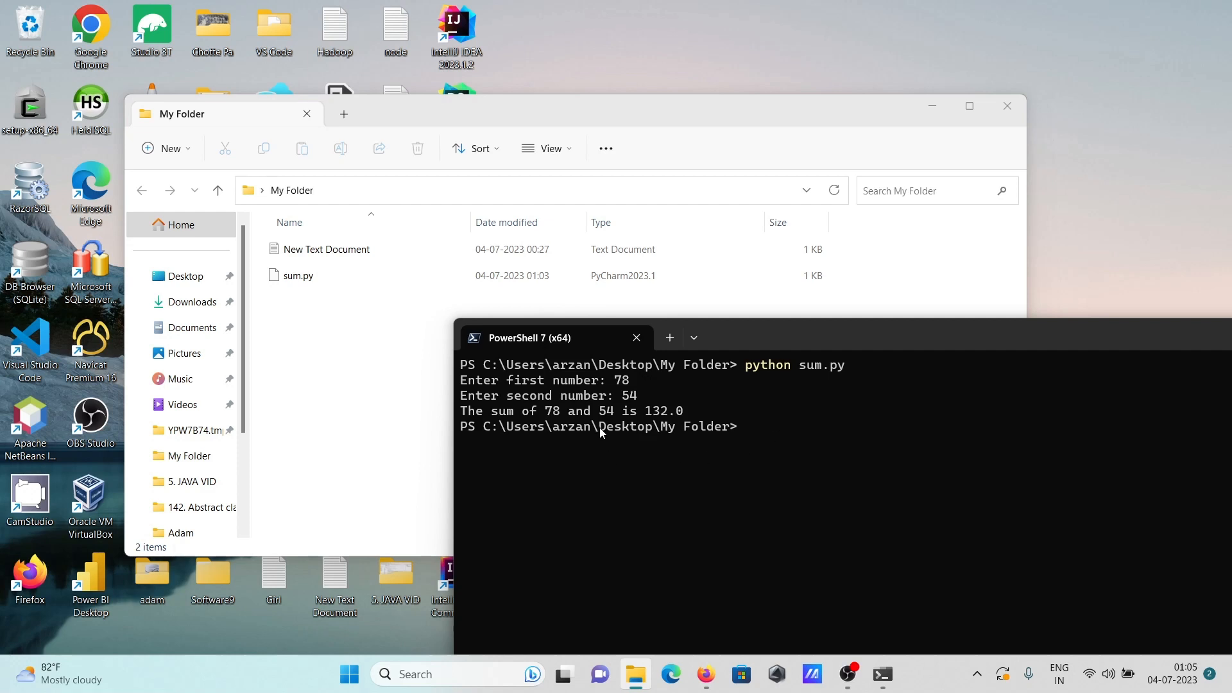
mouse_move(738, 433)
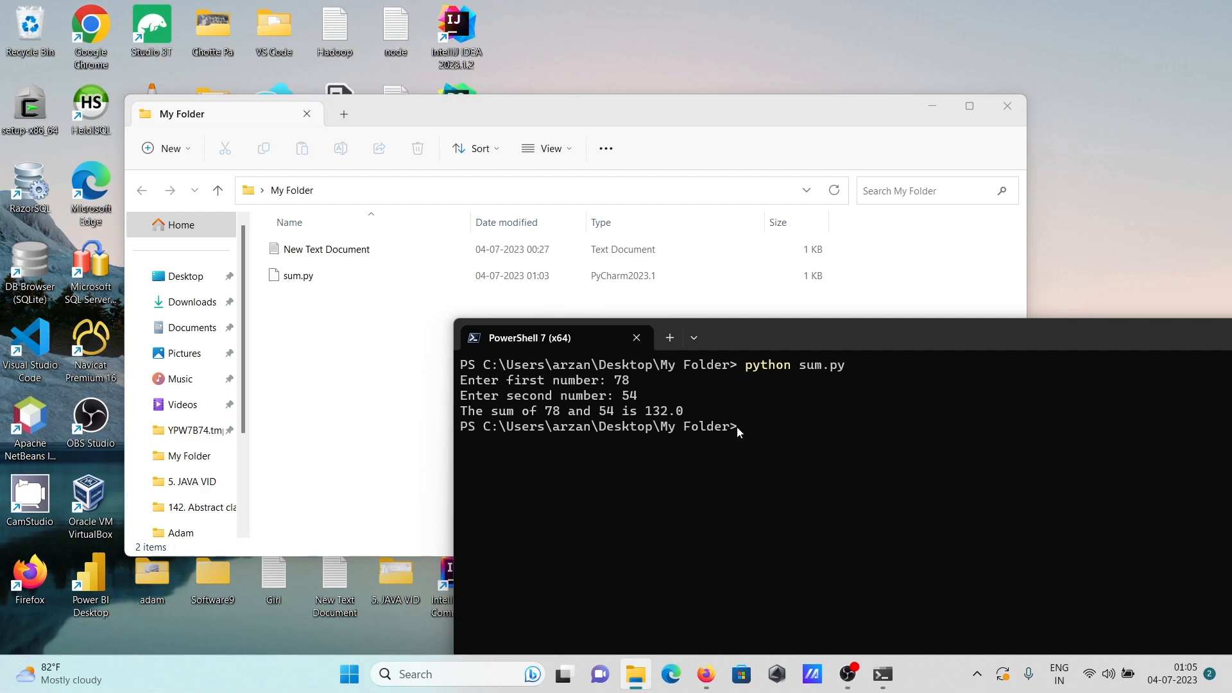
Open sum.py with Notepad through Open with > Choose another app.
left_click(298, 275)
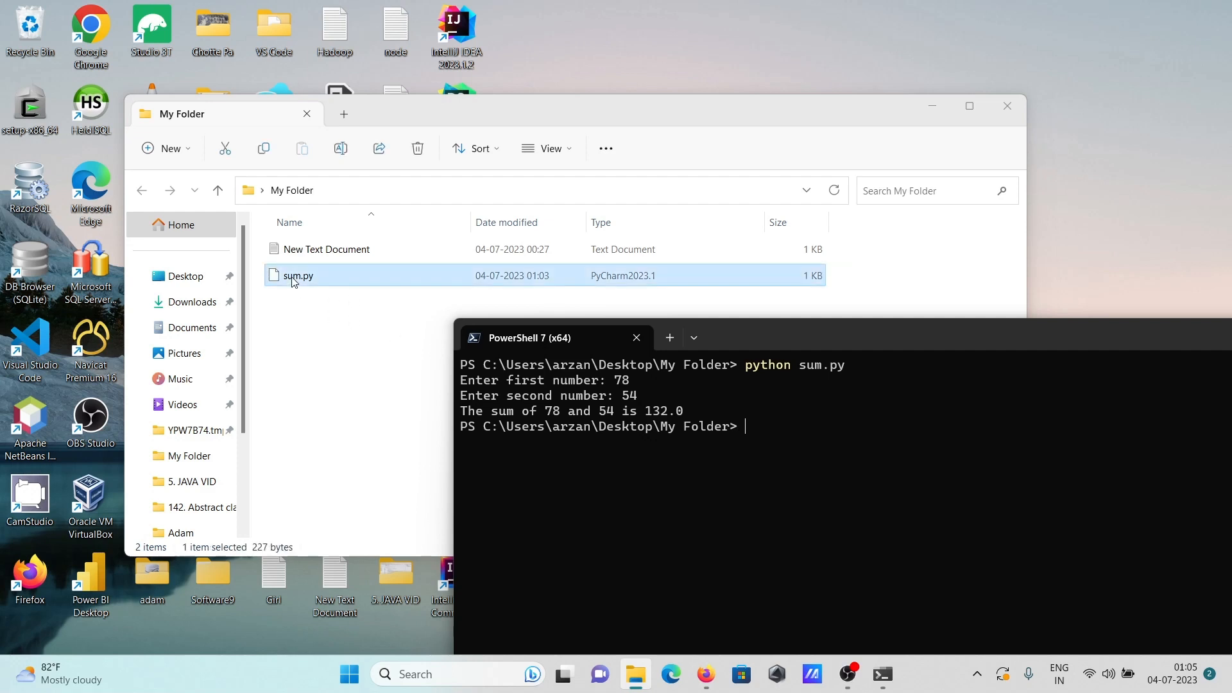
right_click(297, 276)
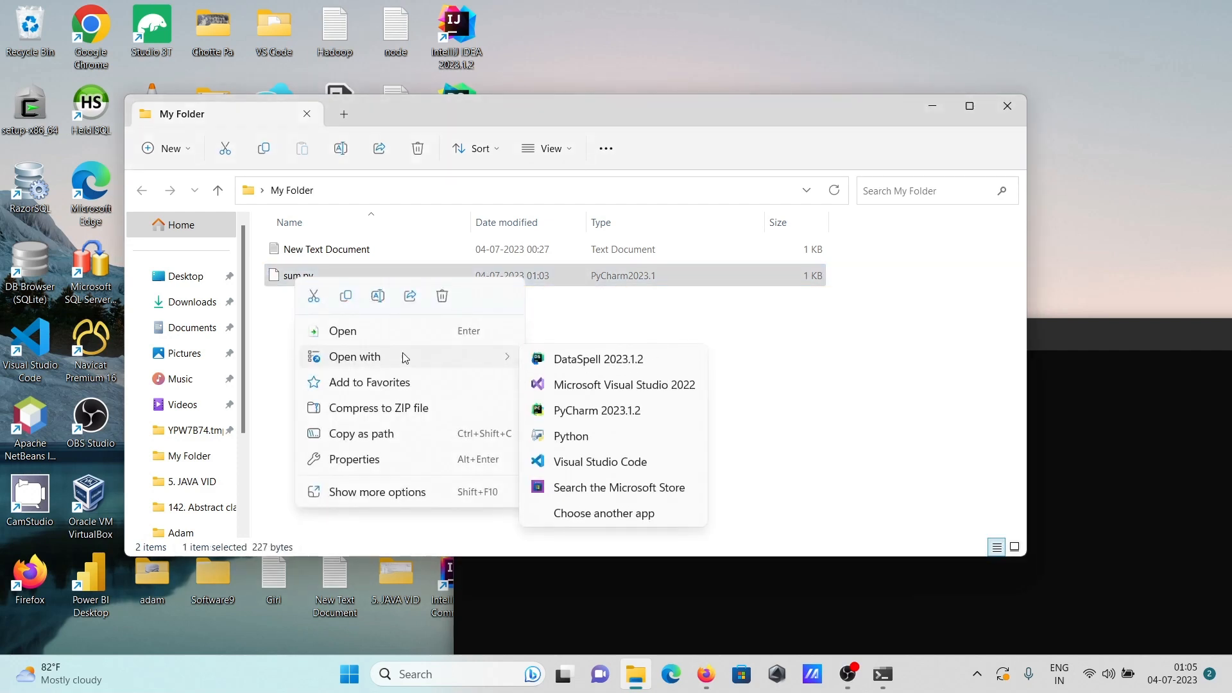
mouse_move(592, 450)
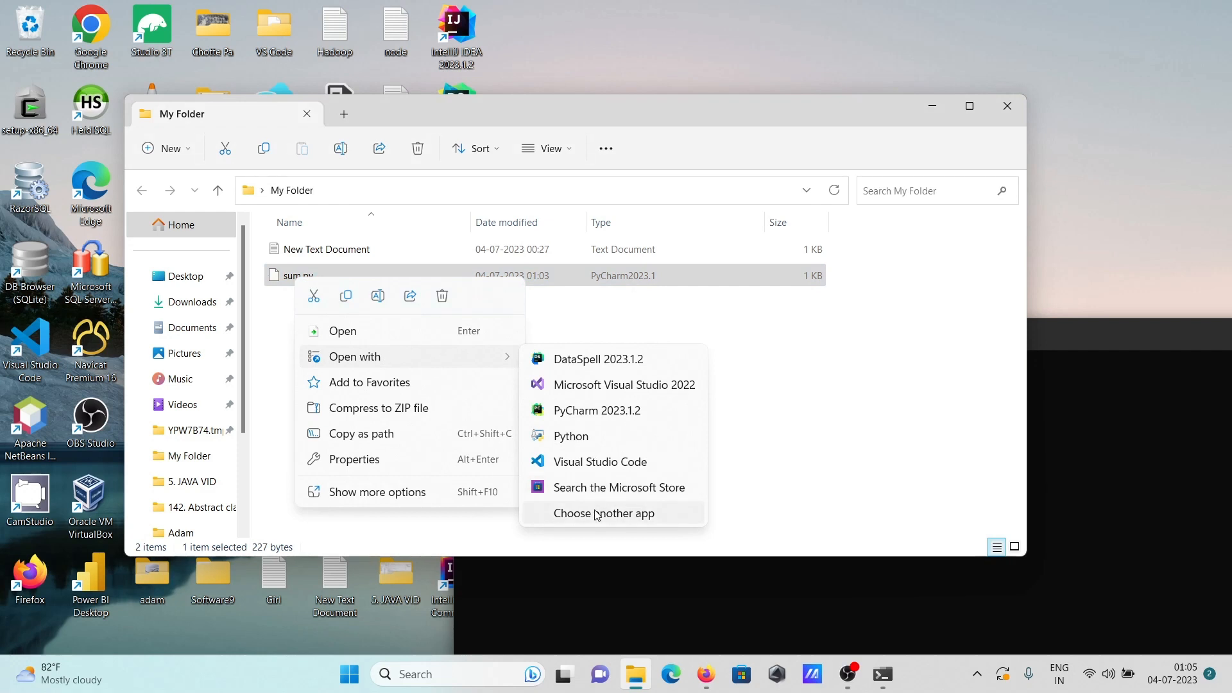
left_click(604, 513)
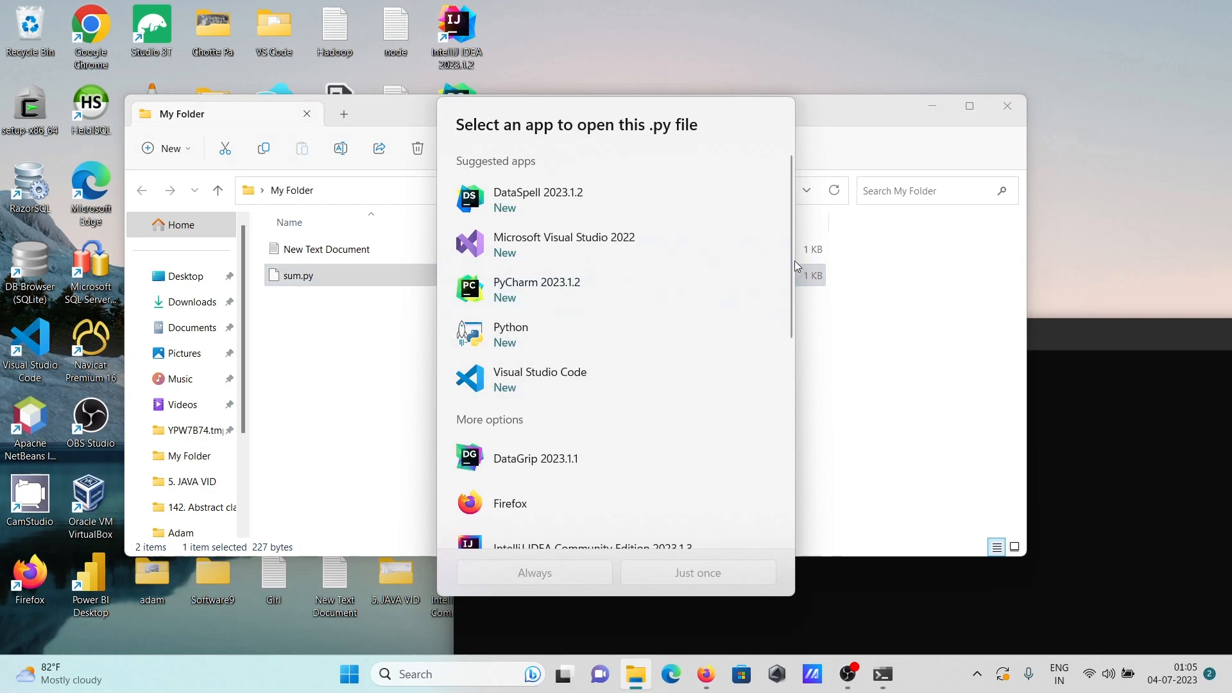
scroll("down", 3)
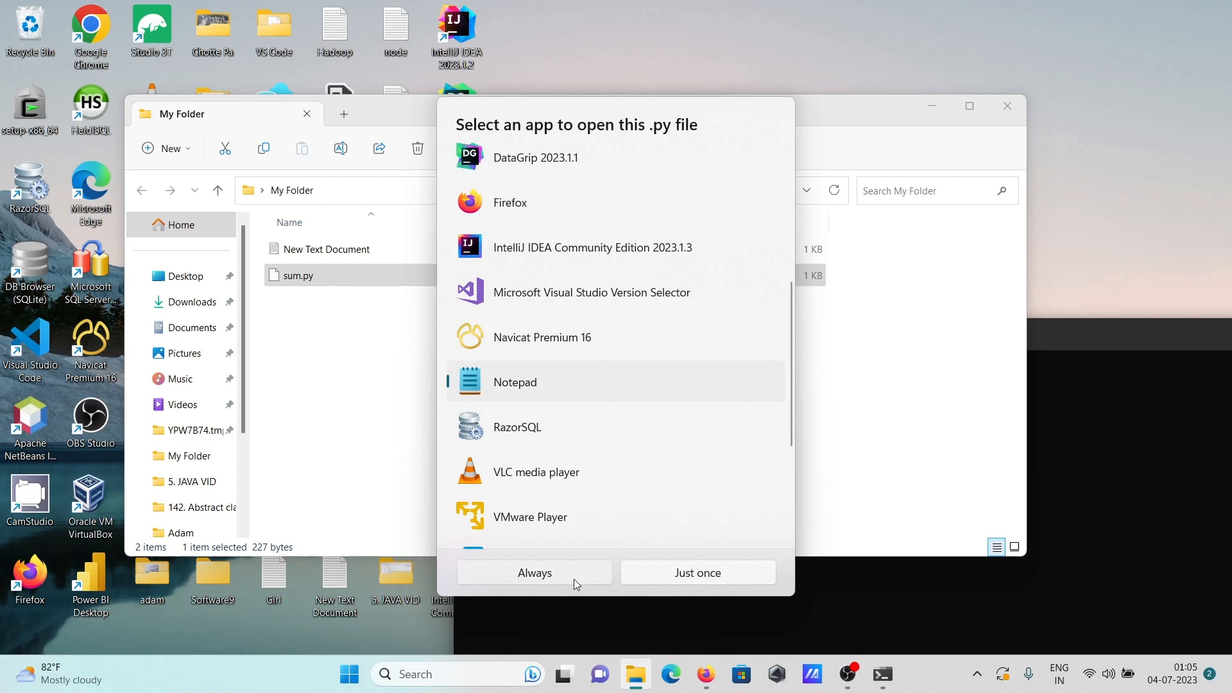
left_click(697, 573)
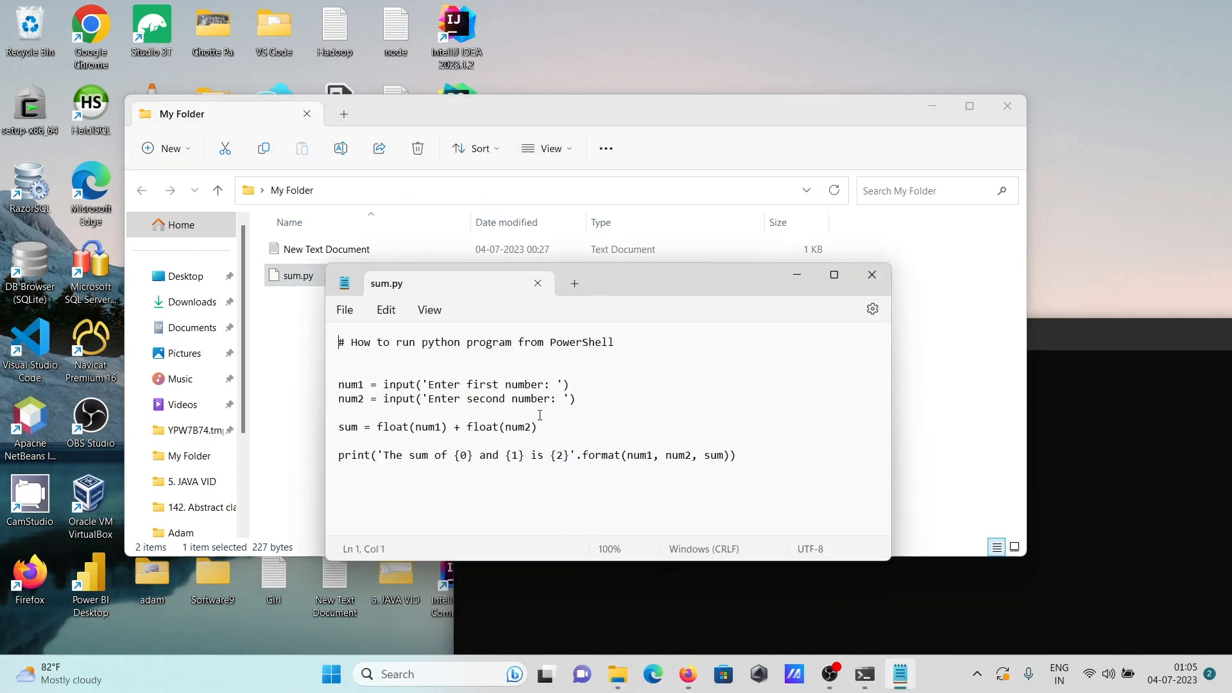
mouse_move(525, 414)
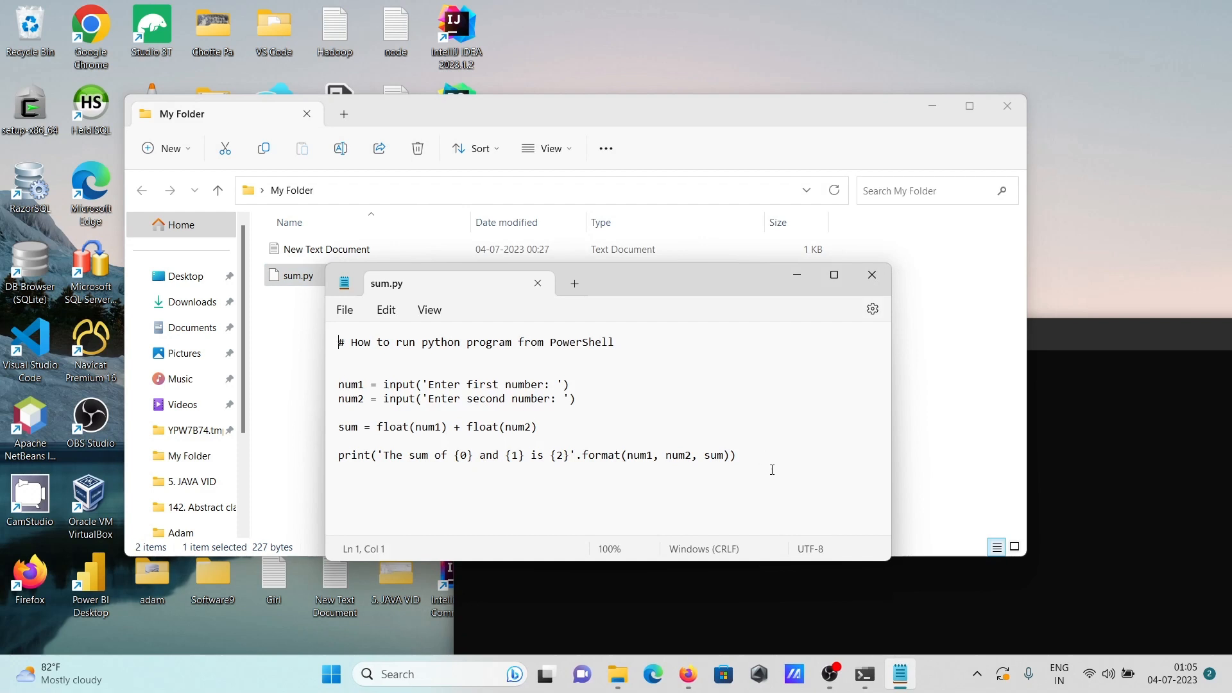
Replace the adding code with print('Hello World'), then close sum.py.
left_click_drag(339, 384, 735, 455)
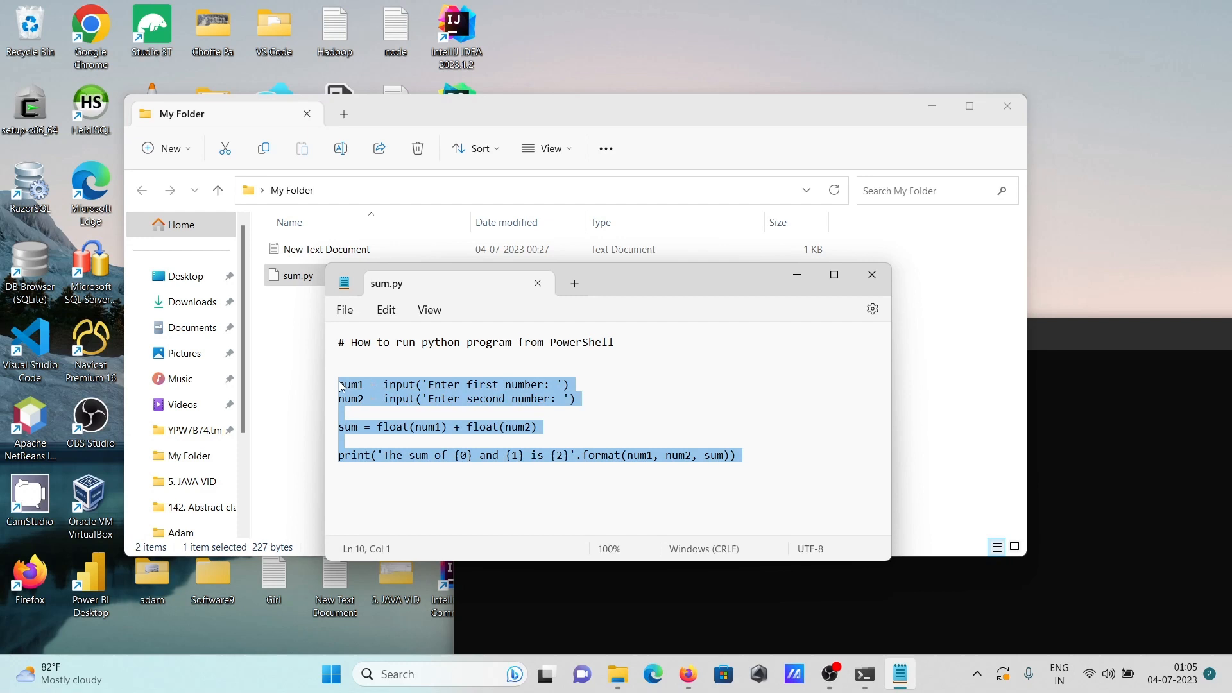
type("pri")
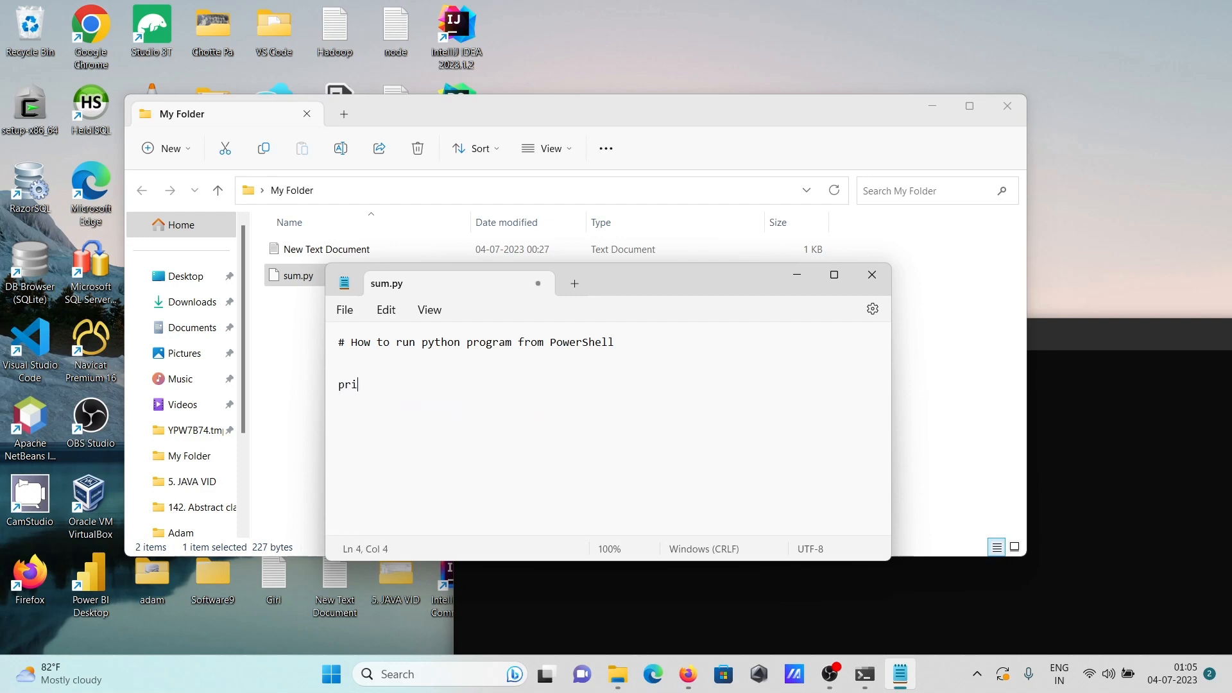
type("nt")
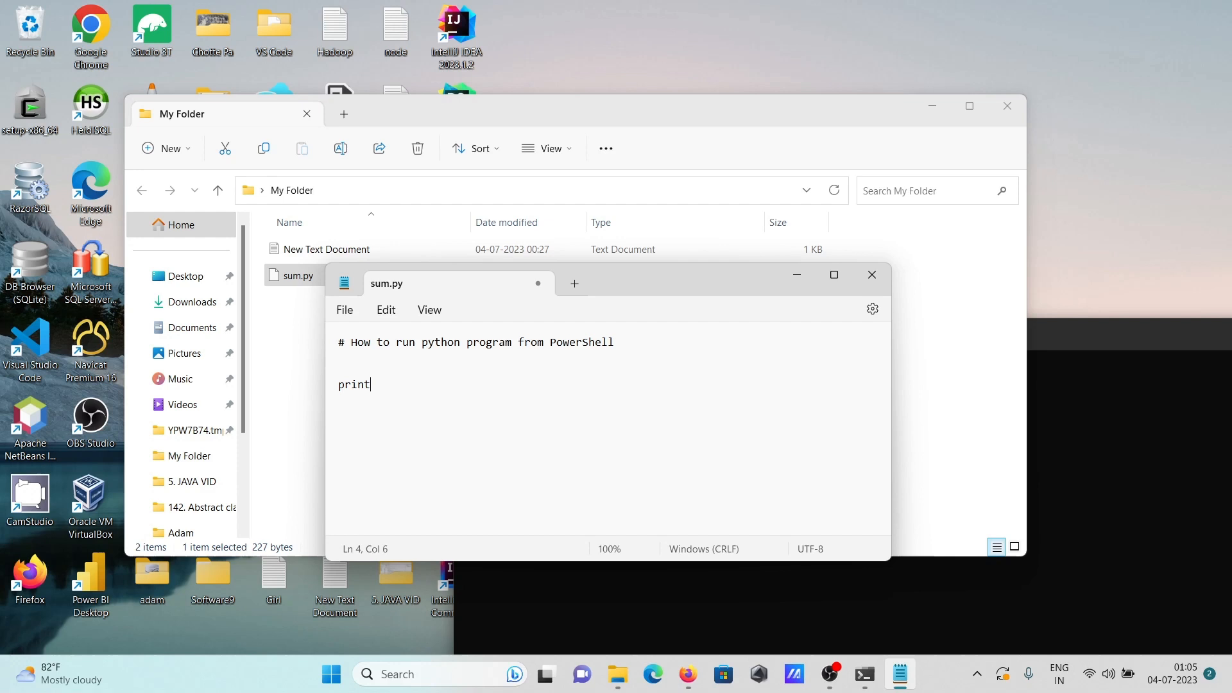
type("('")
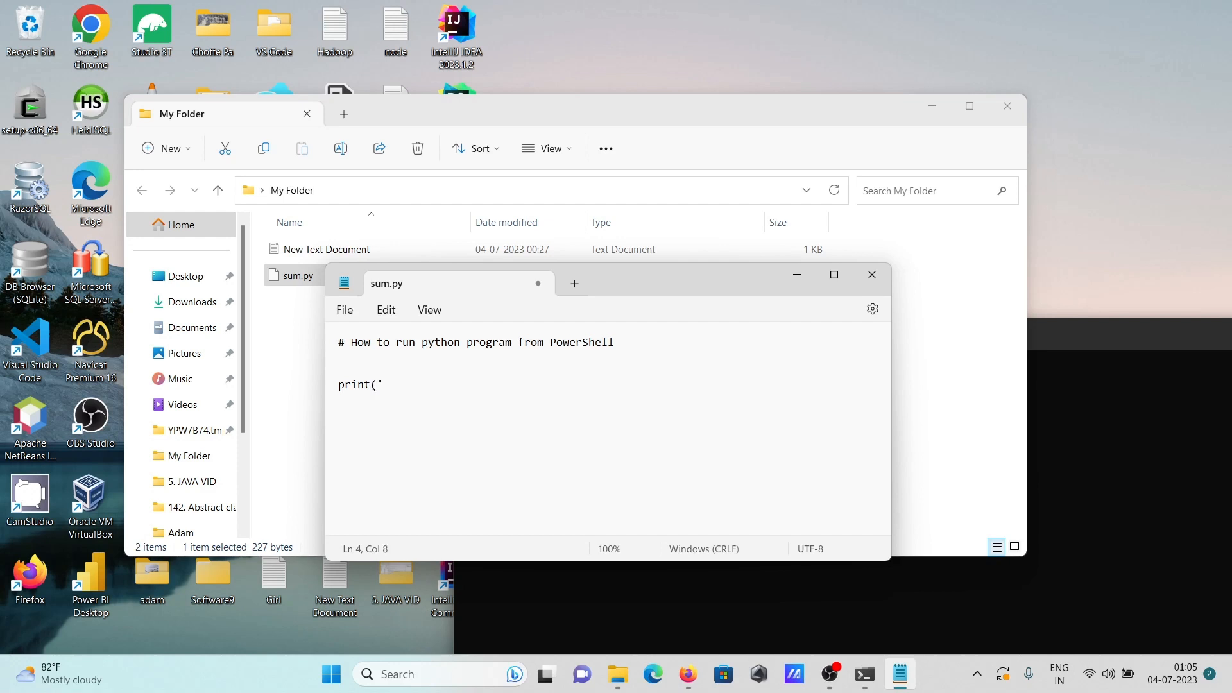
type("Hello")
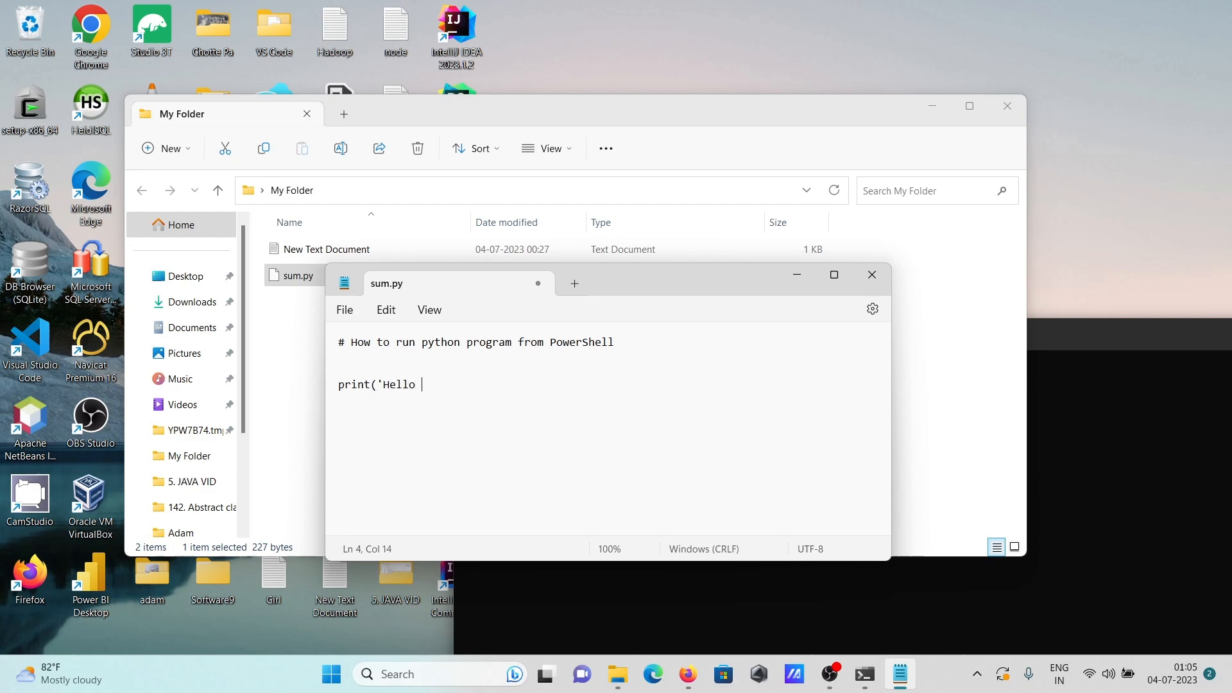
type("Worl")
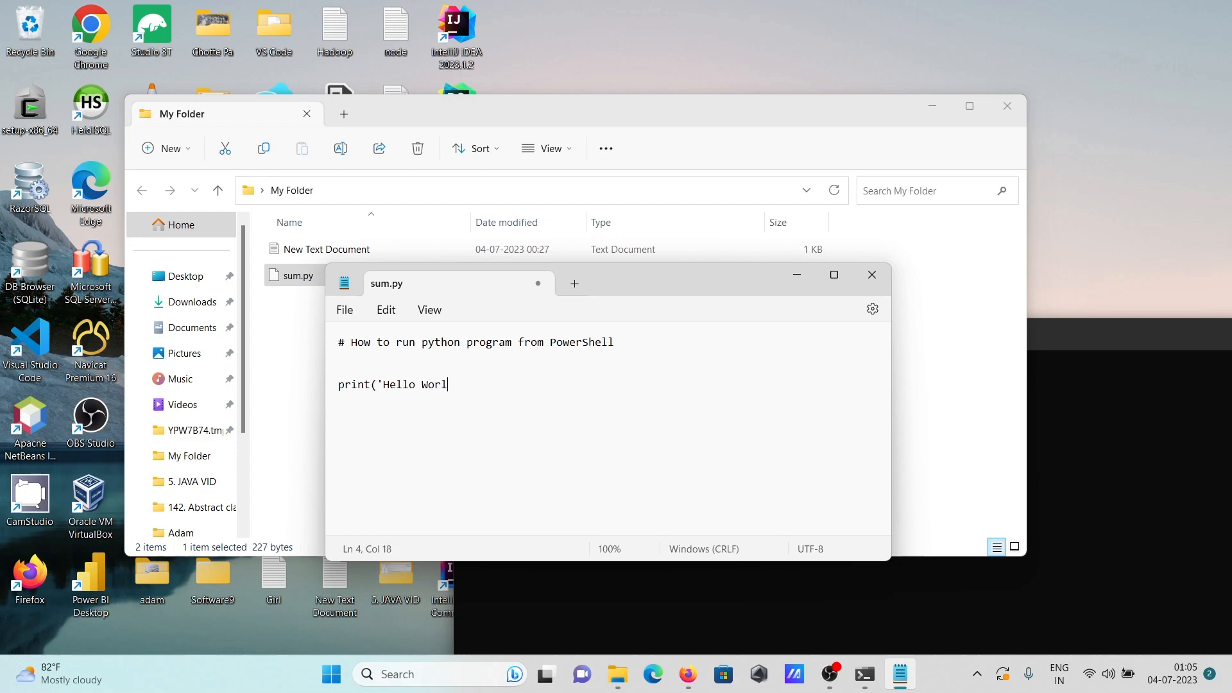
type("d")
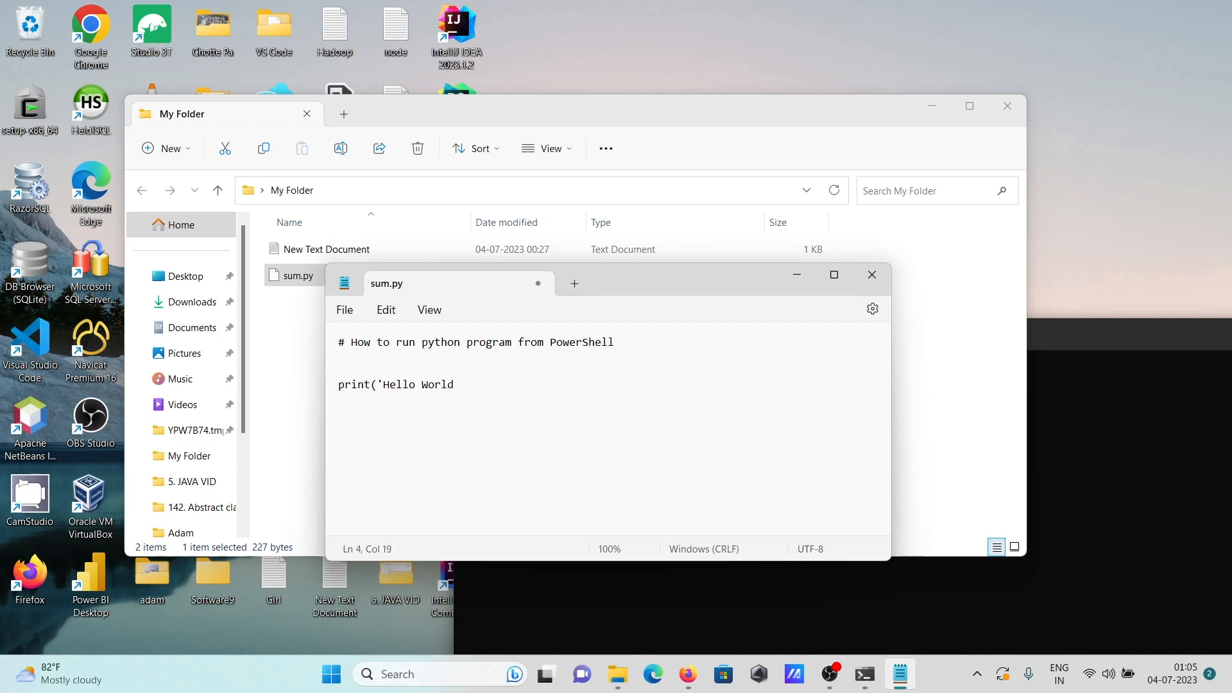
type("')")
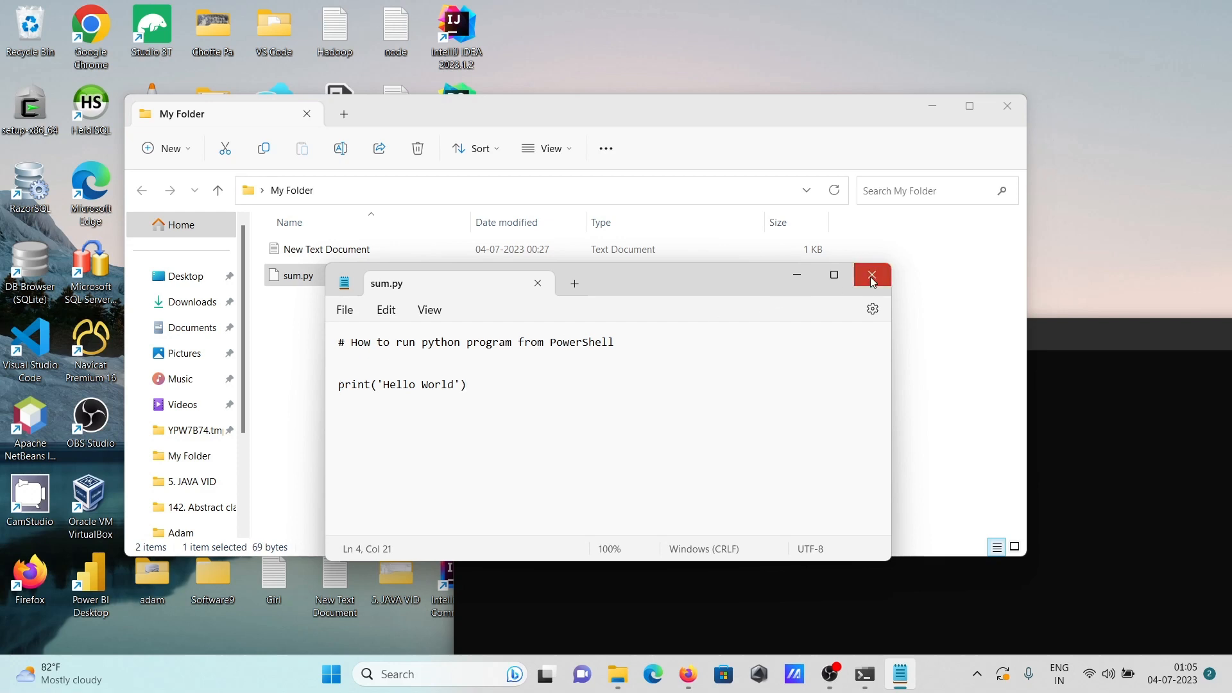
left_click(872, 275)
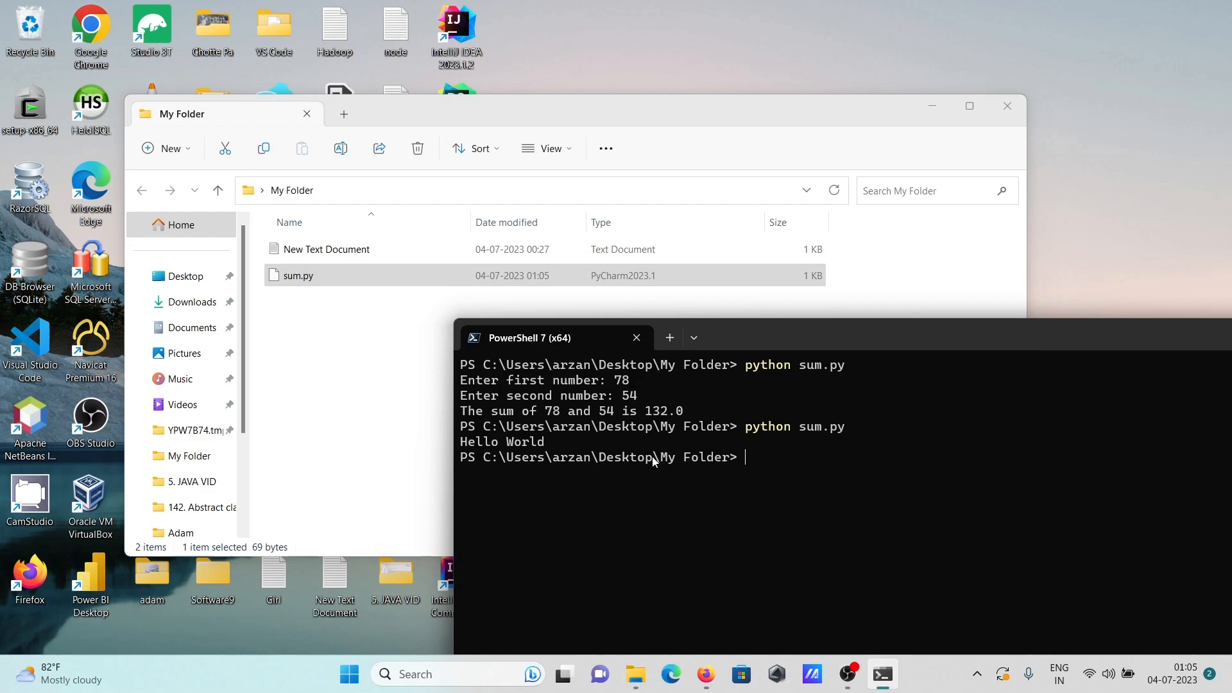
mouse_move(570, 474)
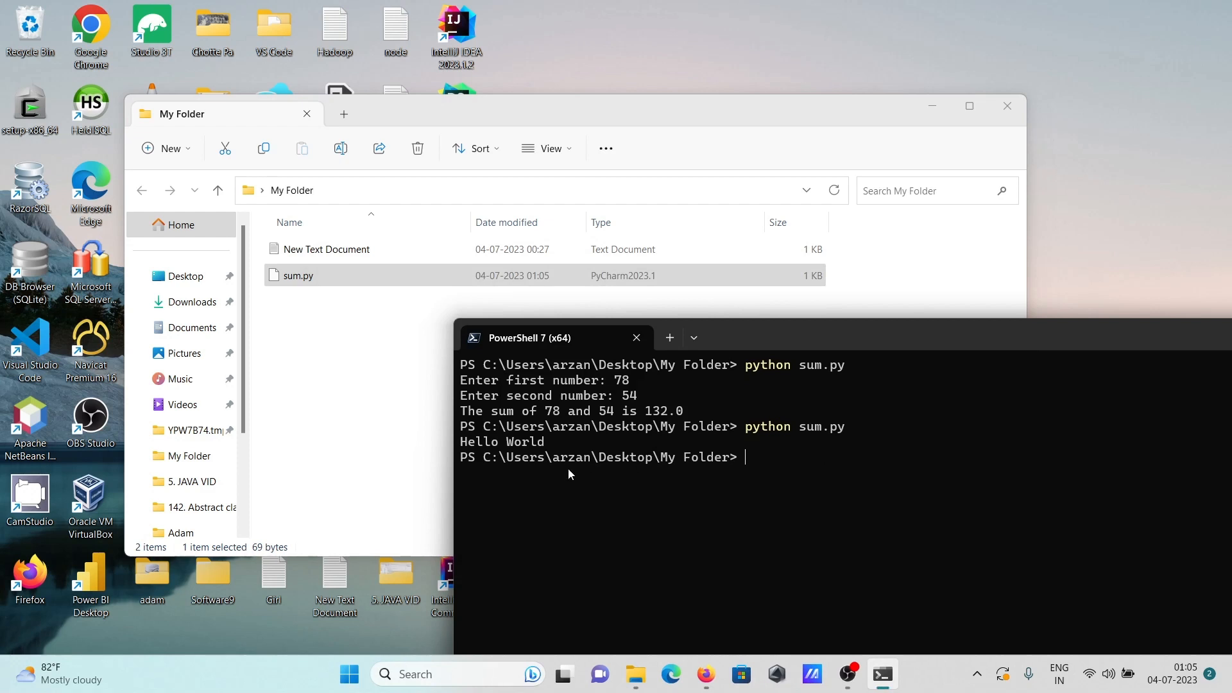
mouse_move(791, 377)
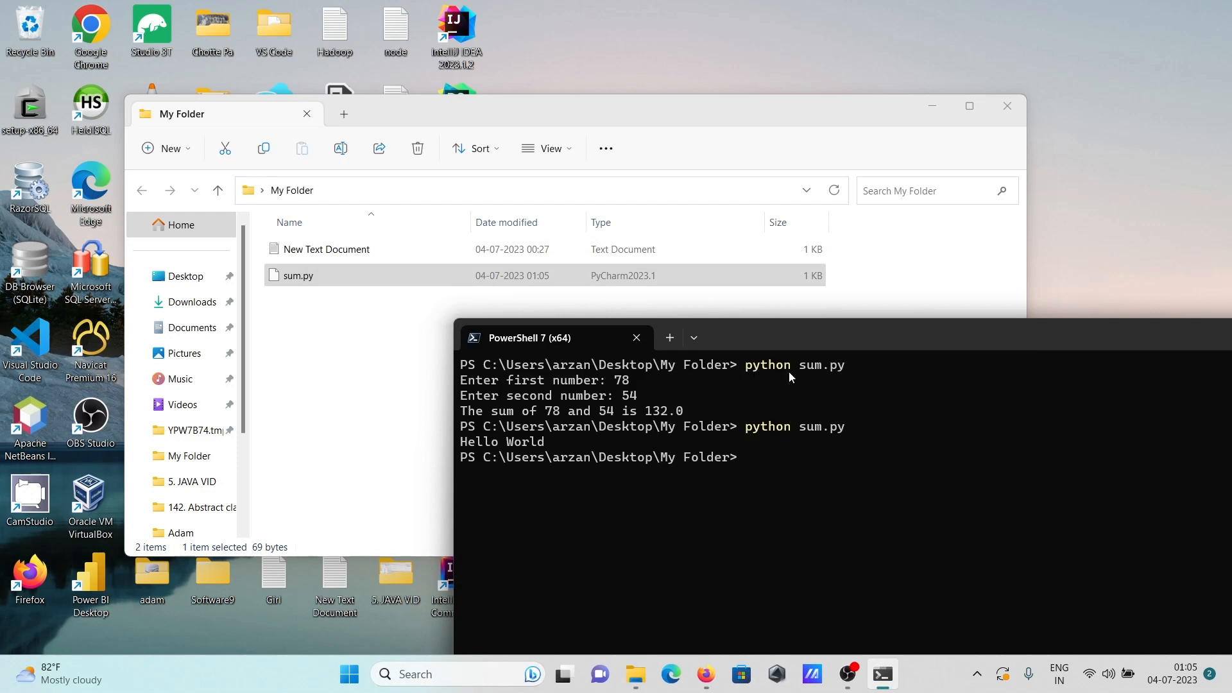
mouse_move(786, 369)
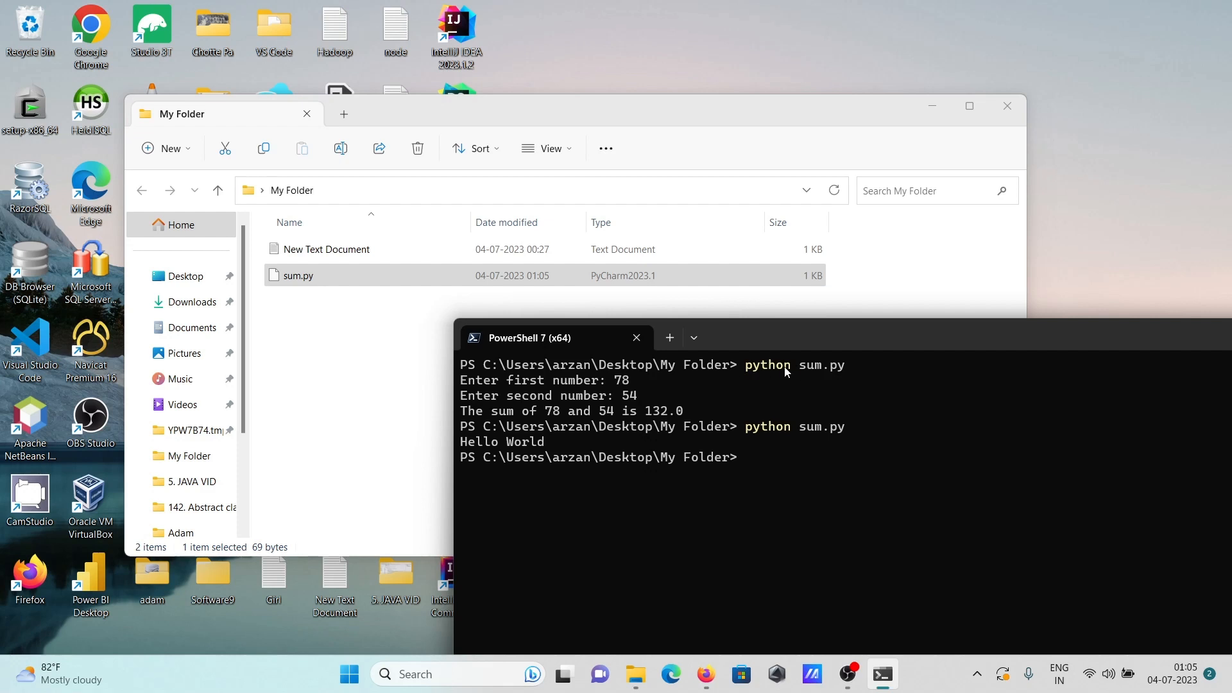
mouse_move(774, 380)
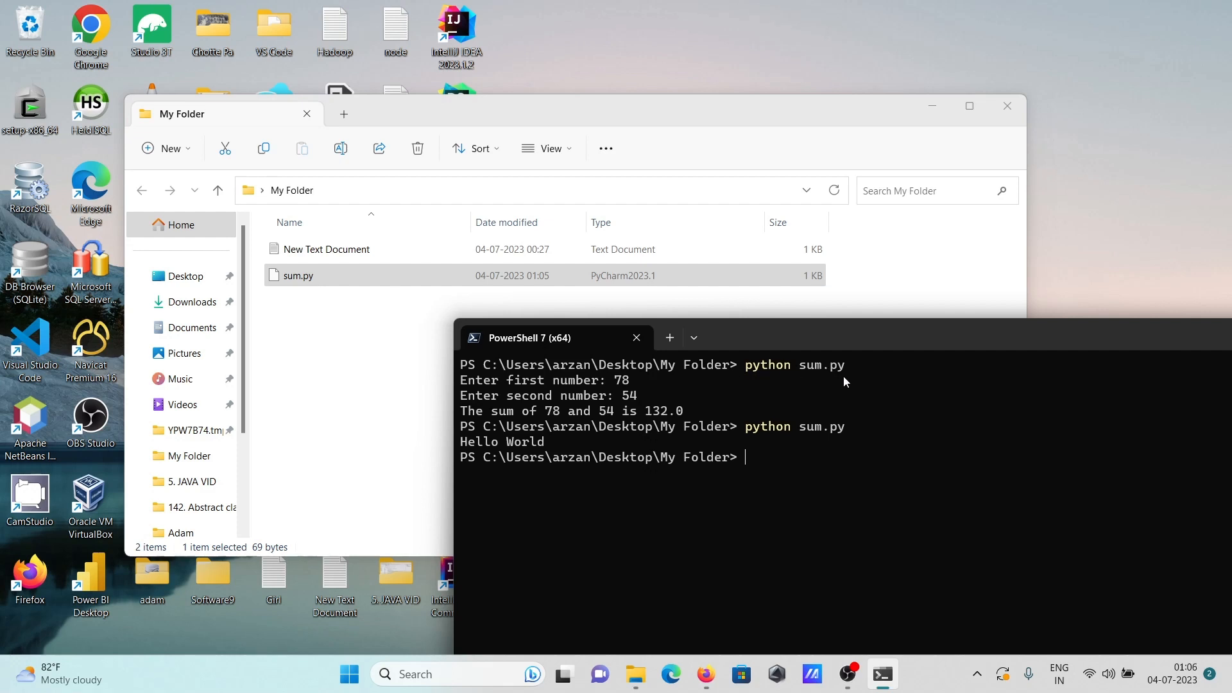
mouse_move(702, 416)
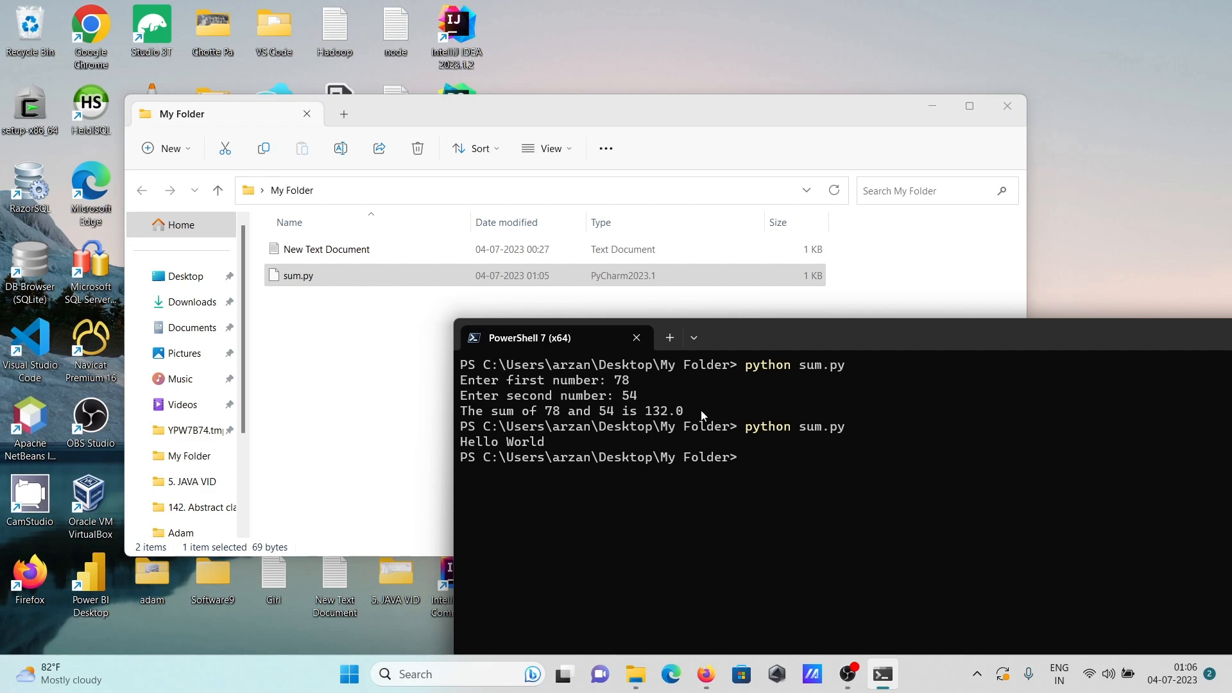
Open the New Text Document note in Notepad to read it, then close it.
left_click(326, 249)
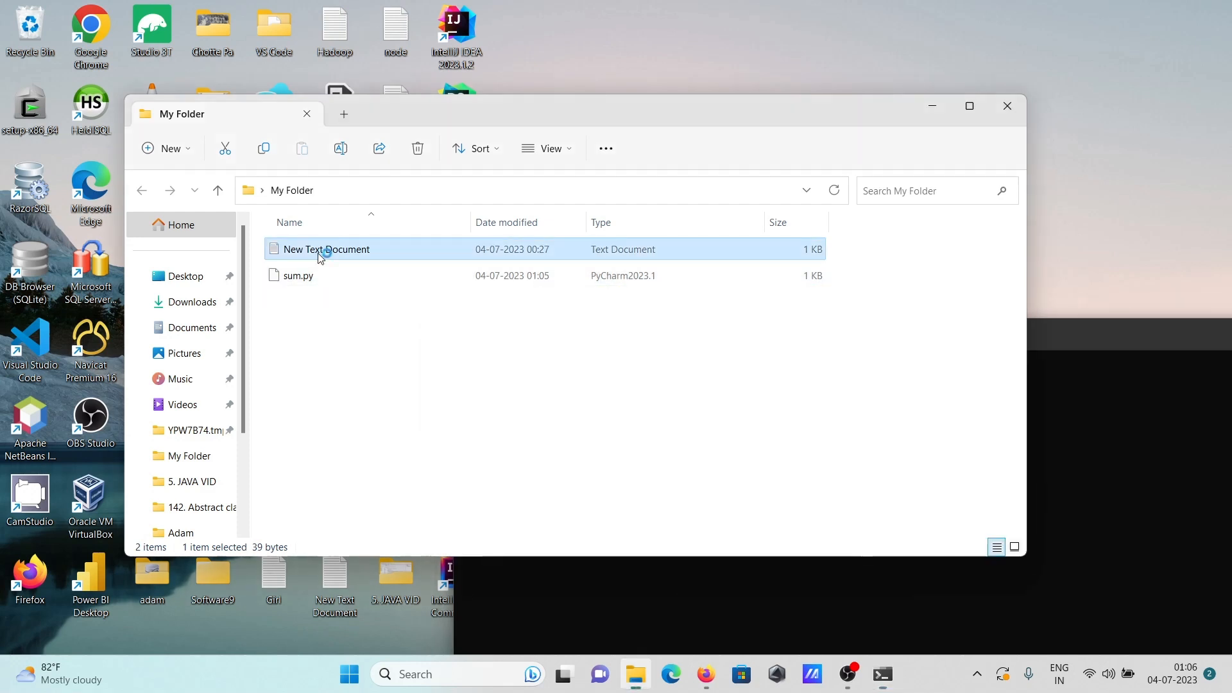
double_click(325, 249)
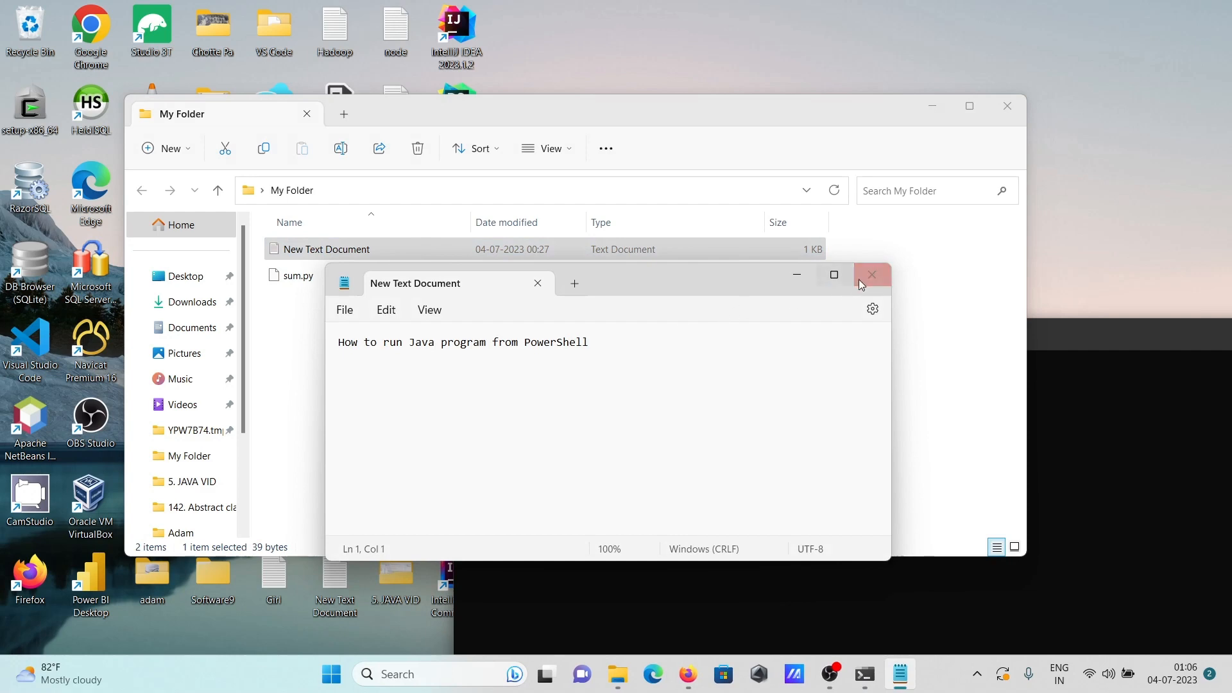
left_click(871, 274)
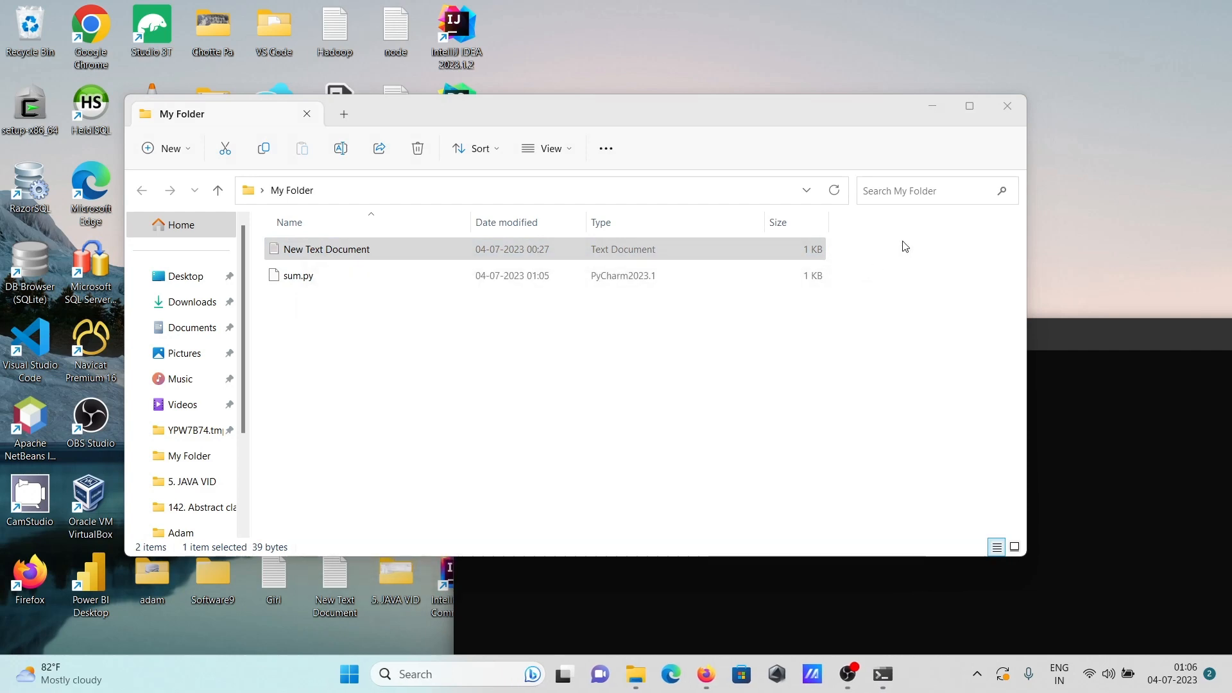